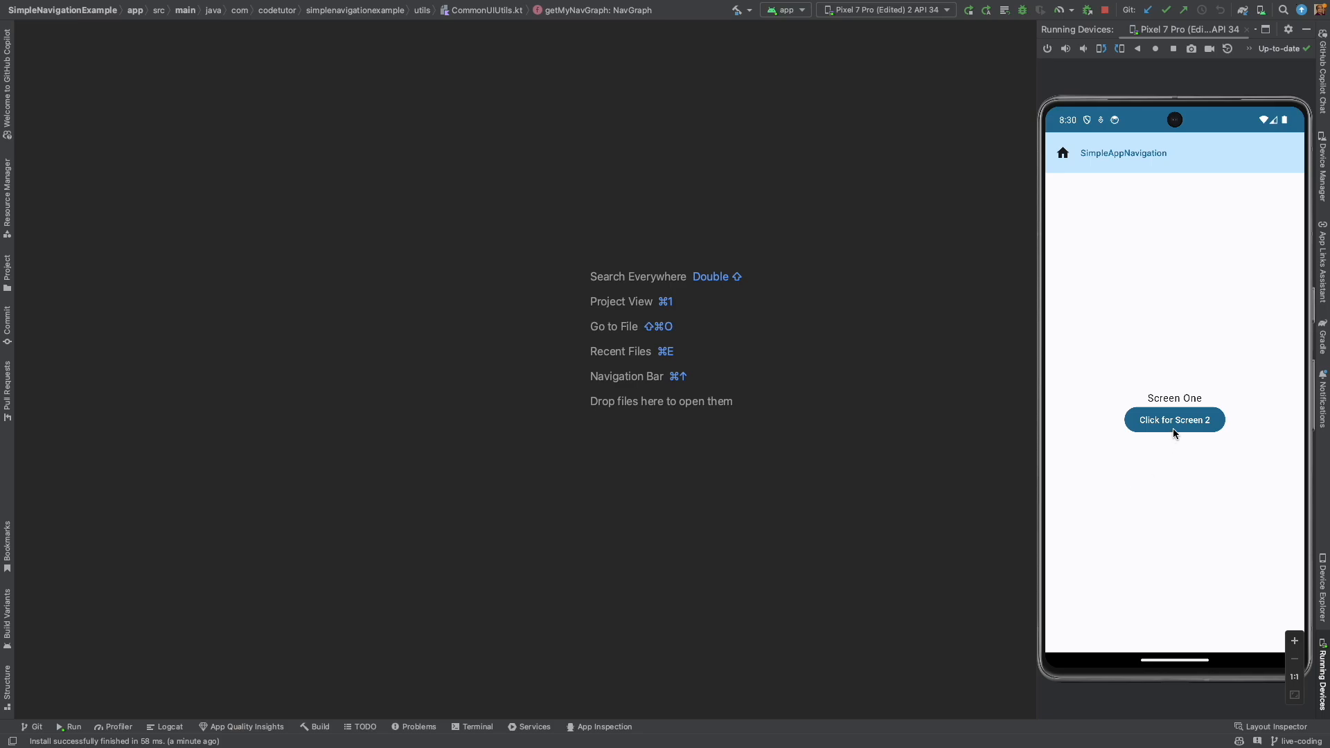
# - Try the emulator app's navigation from Screen One to Screen Two and back
pyautogui.click(1173, 419)
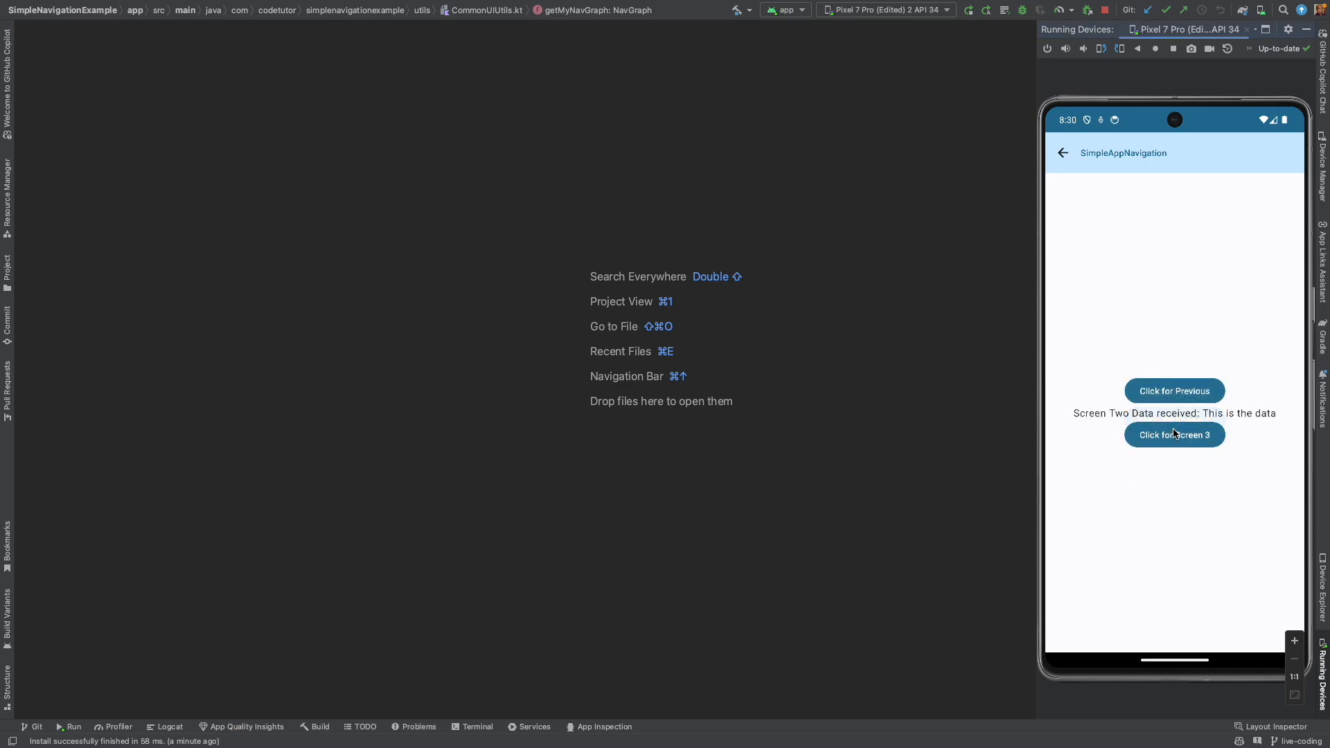
pyautogui.moveTo(1247, 424)
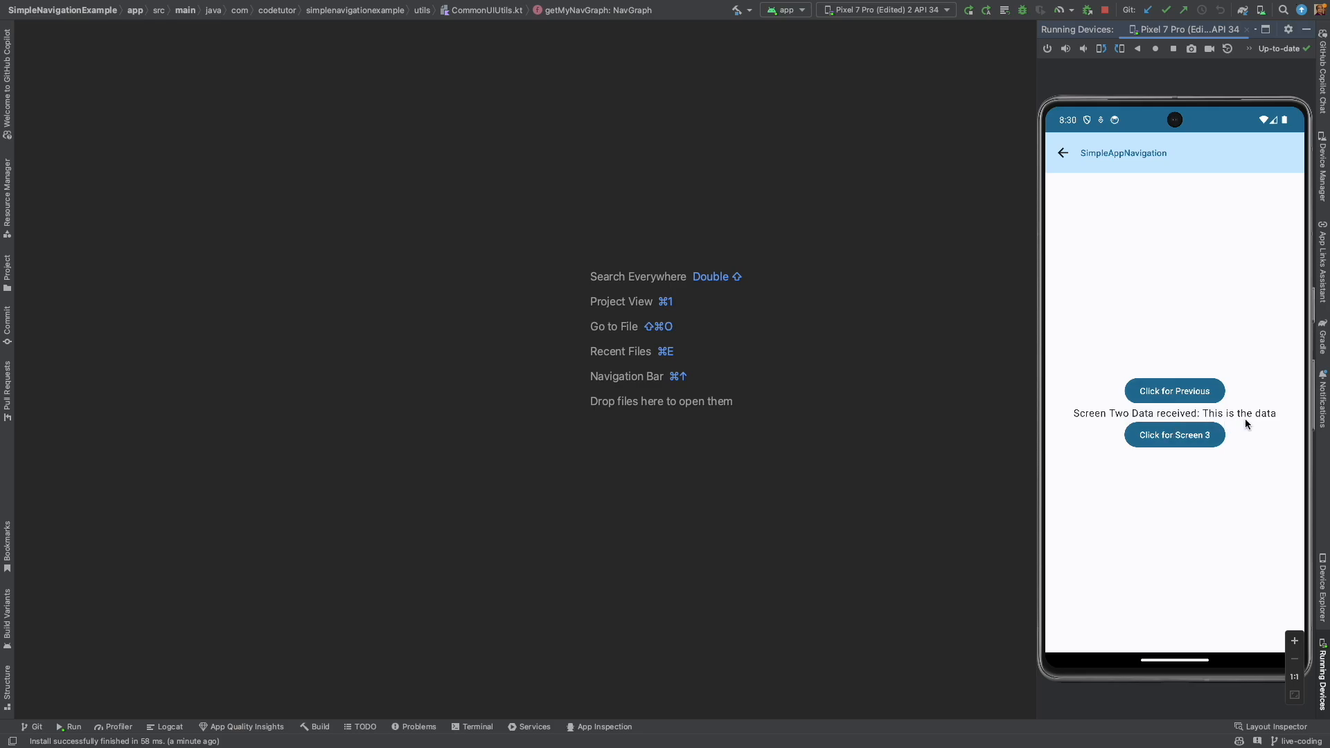
pyautogui.moveTo(1274, 424)
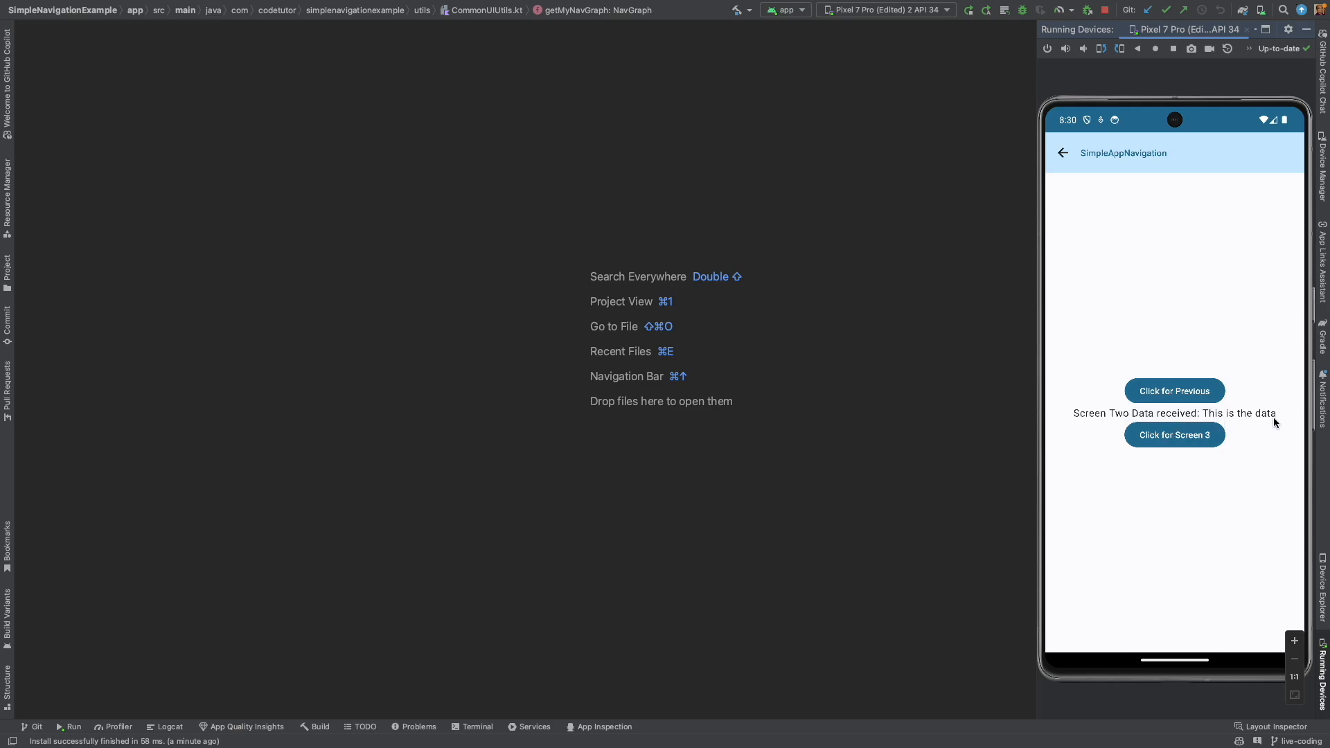
pyautogui.click(1062, 154)
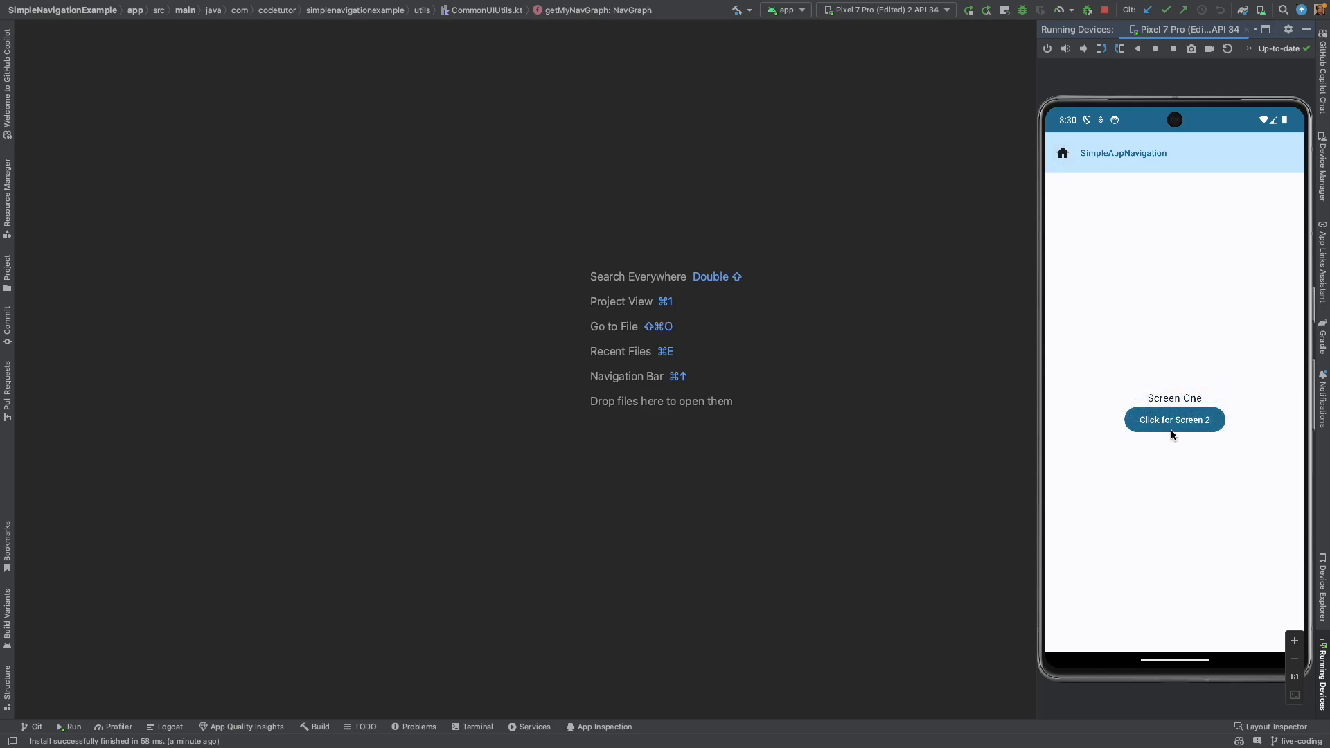
pyautogui.click(1173, 418)
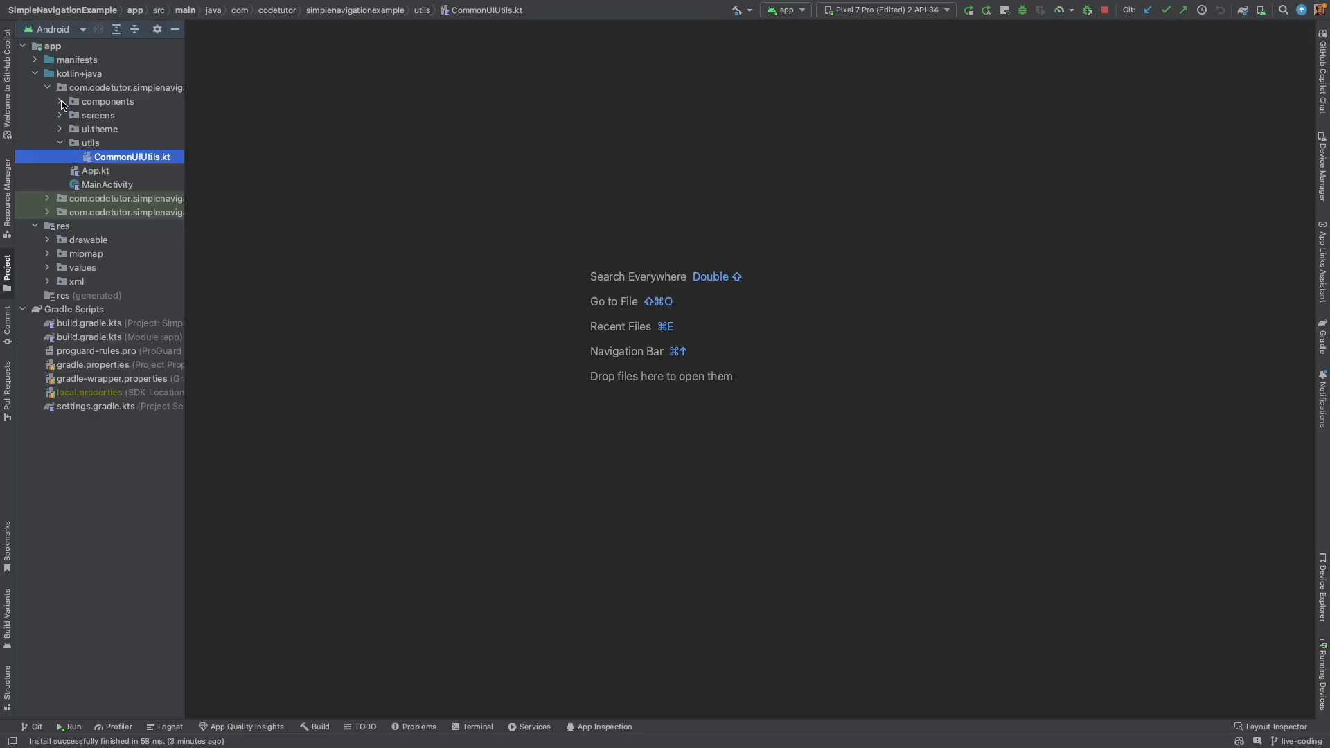
# - Create a Kotlin class named Student in the main app package and add a data package for it
pyautogui.click(90, 142)
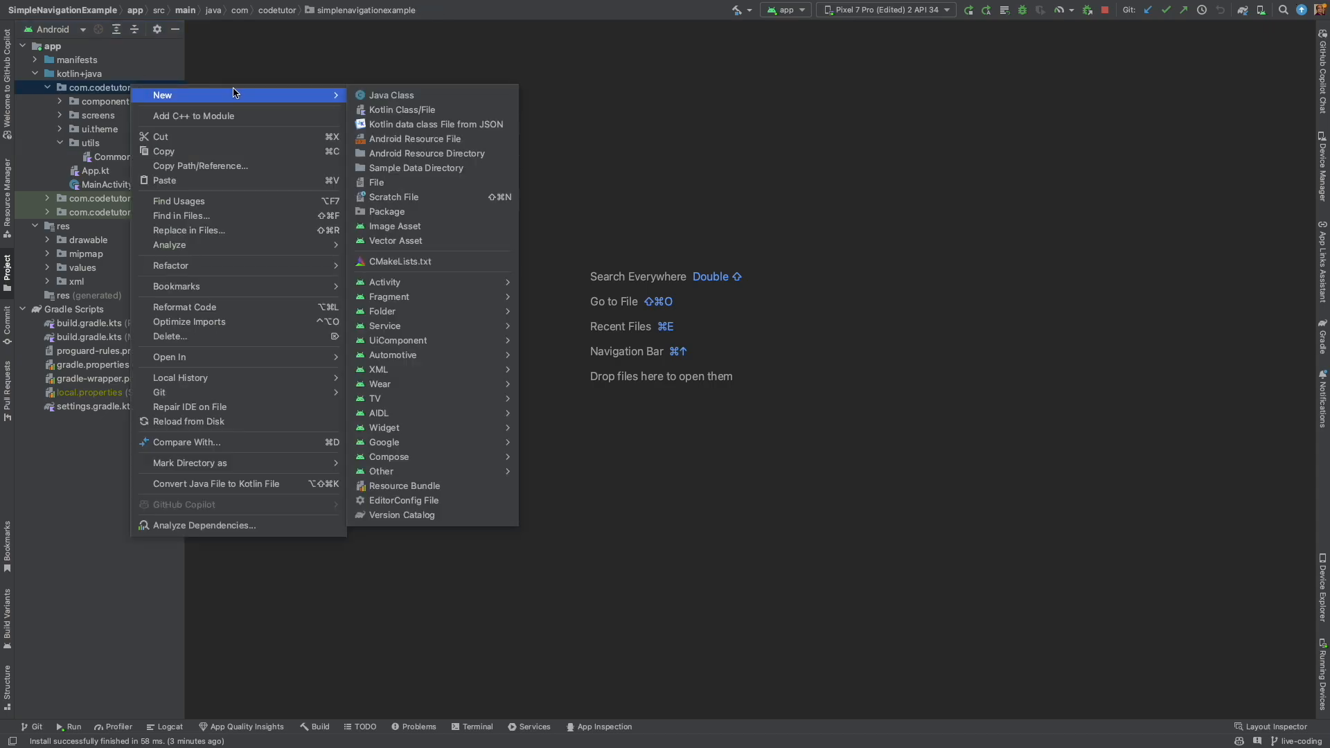
pyautogui.moveTo(434, 123)
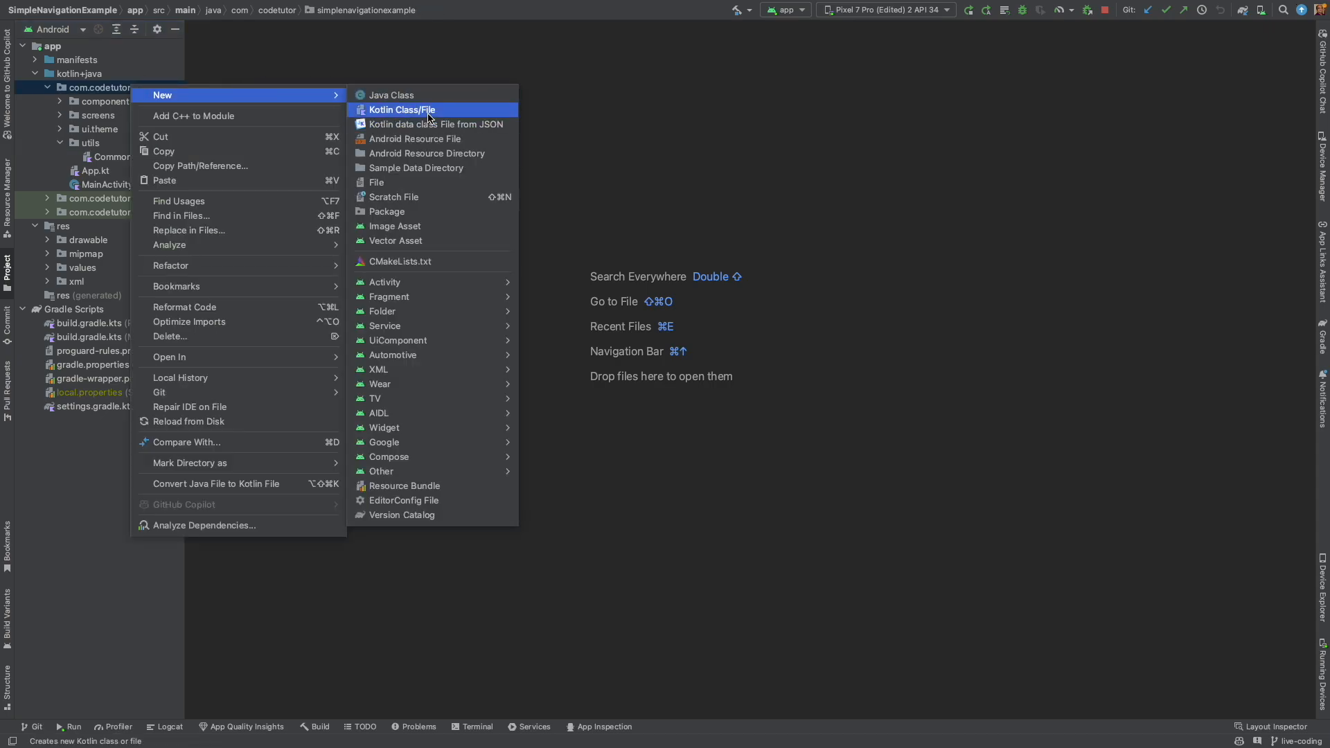
pyautogui.click(402, 111)
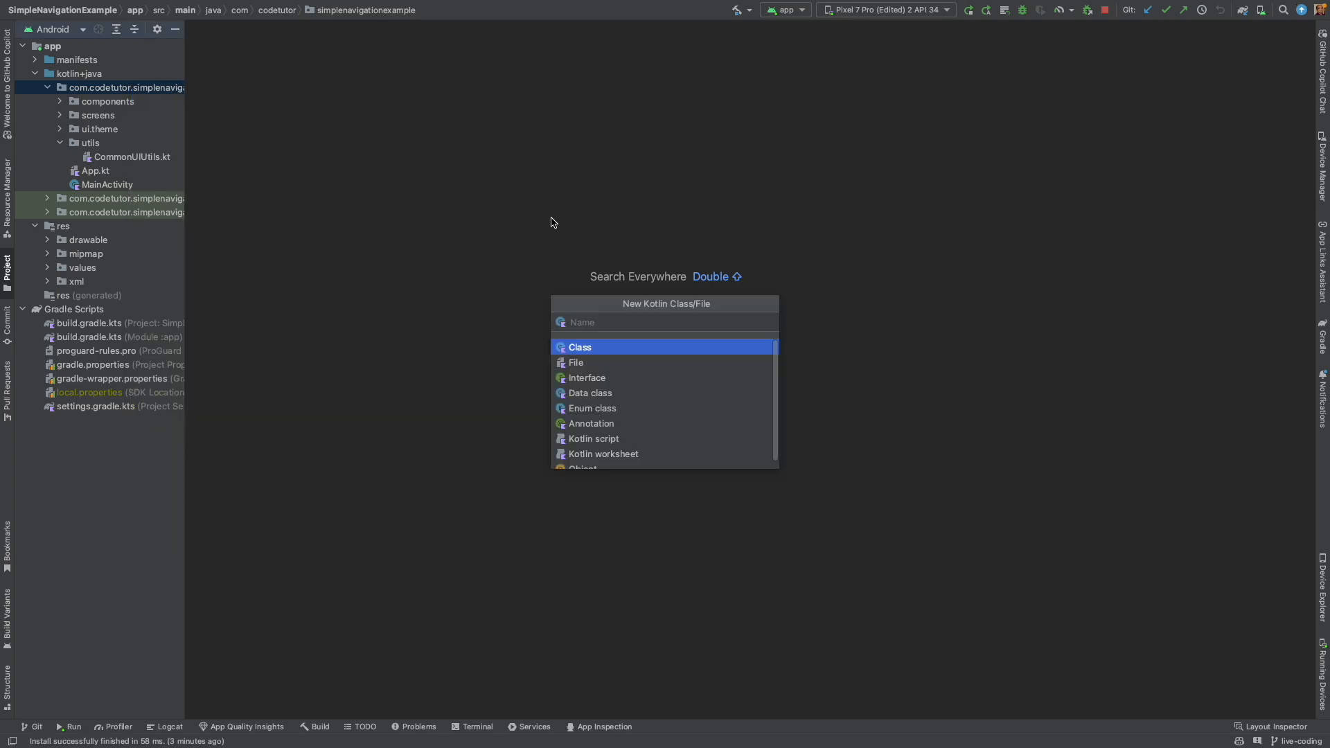
pyautogui.write('Student')
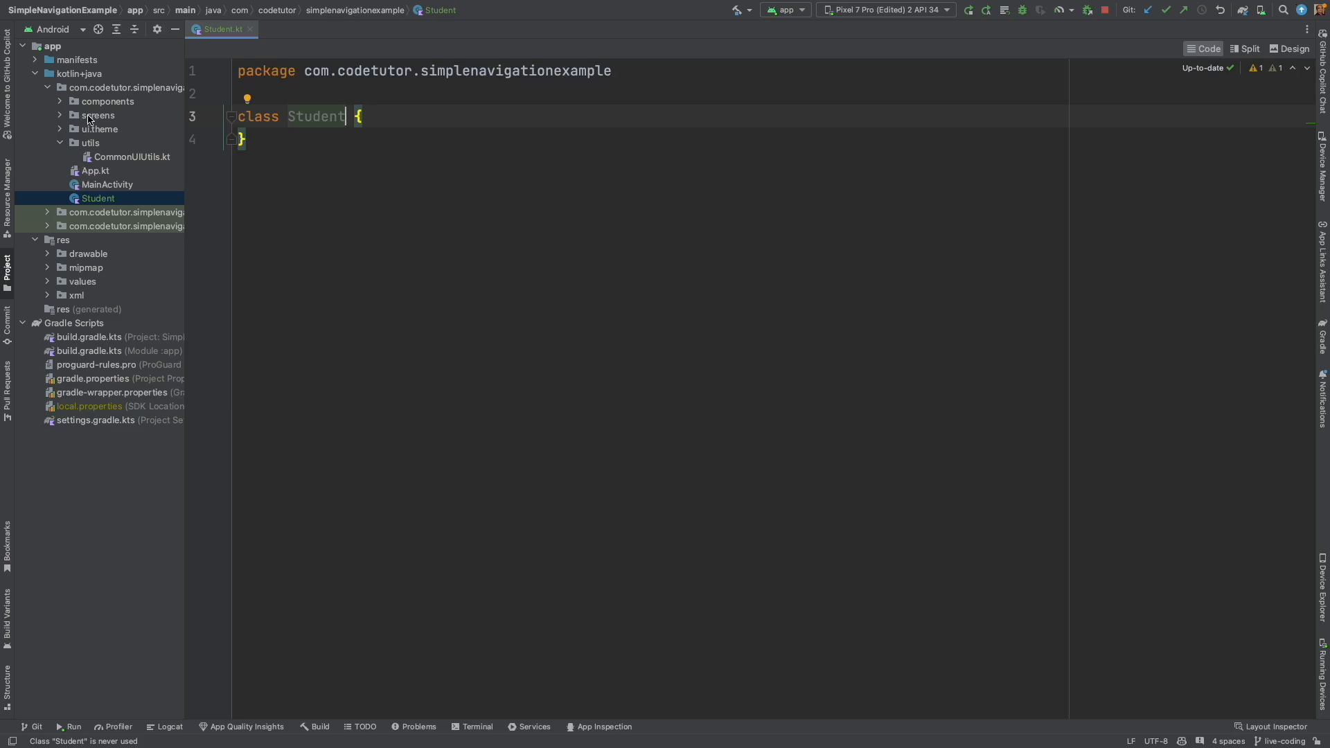
pyautogui.rightClick(110, 87)
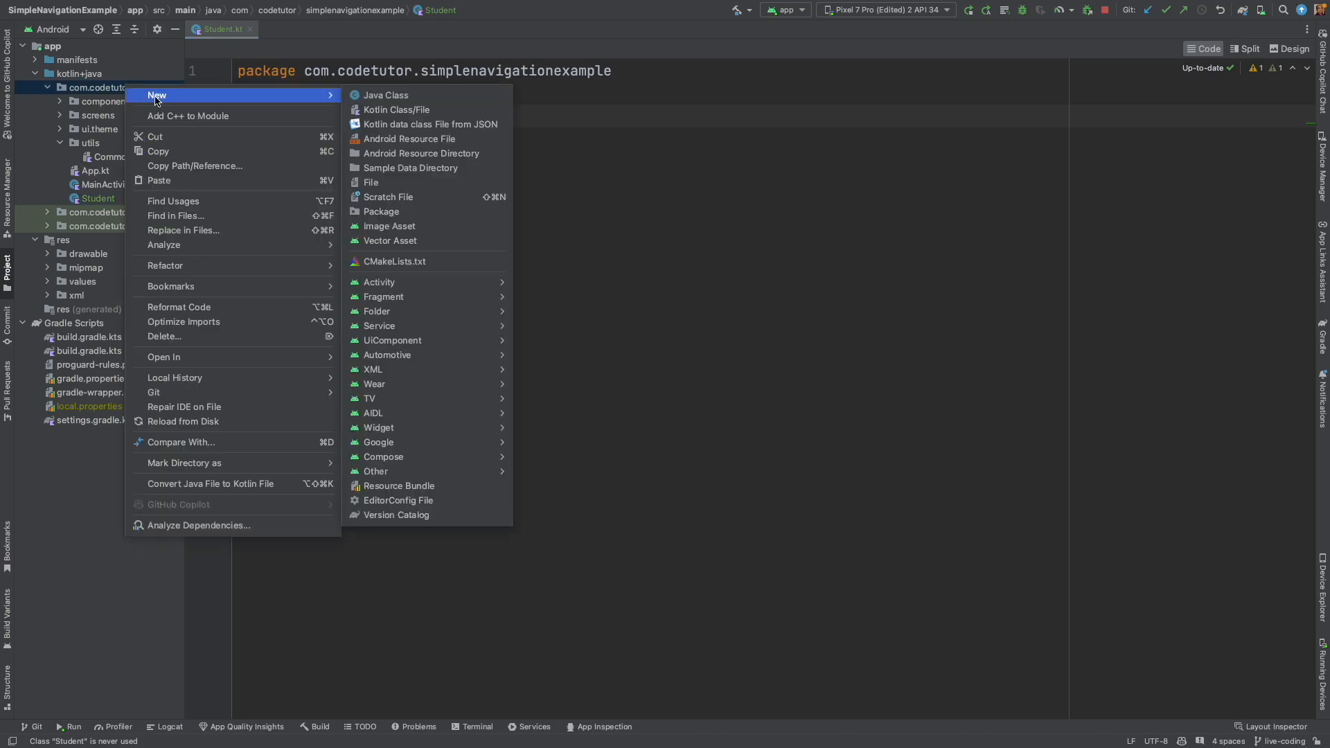
pyautogui.click(382, 211)
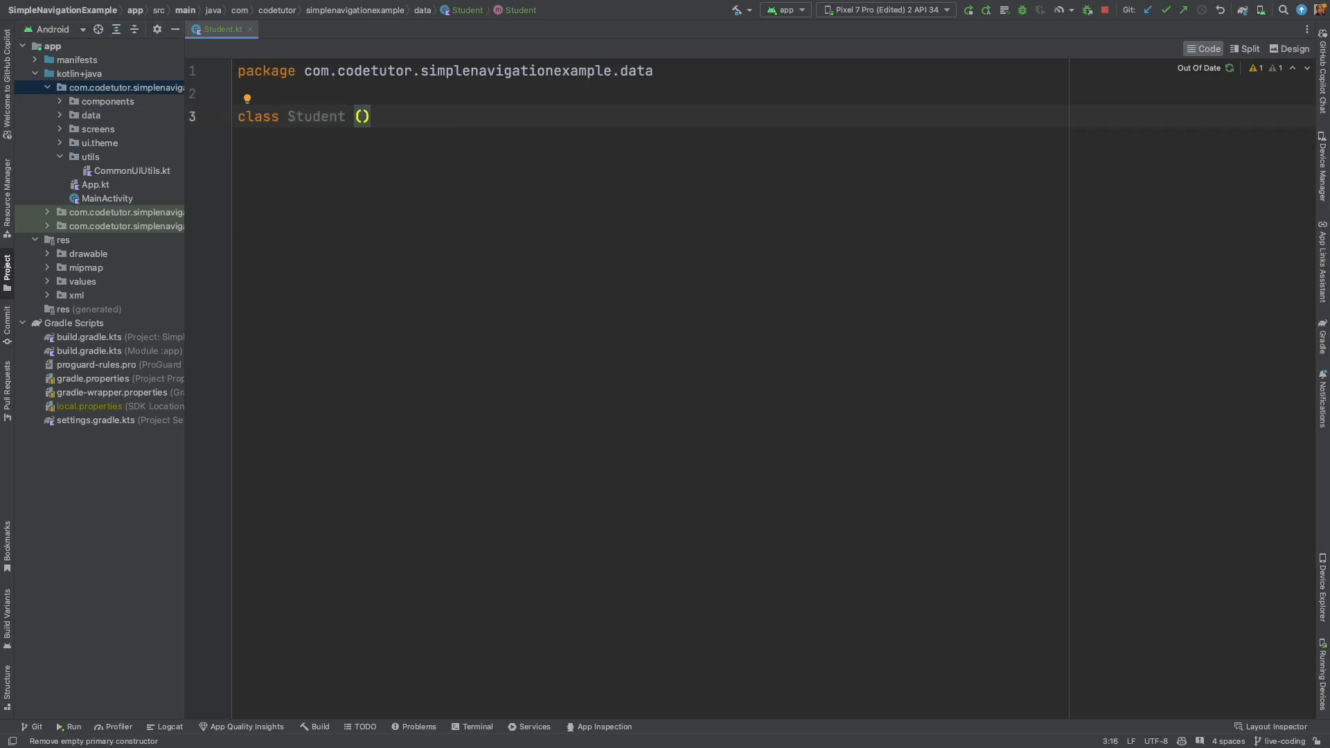
pyautogui.write('val nae')
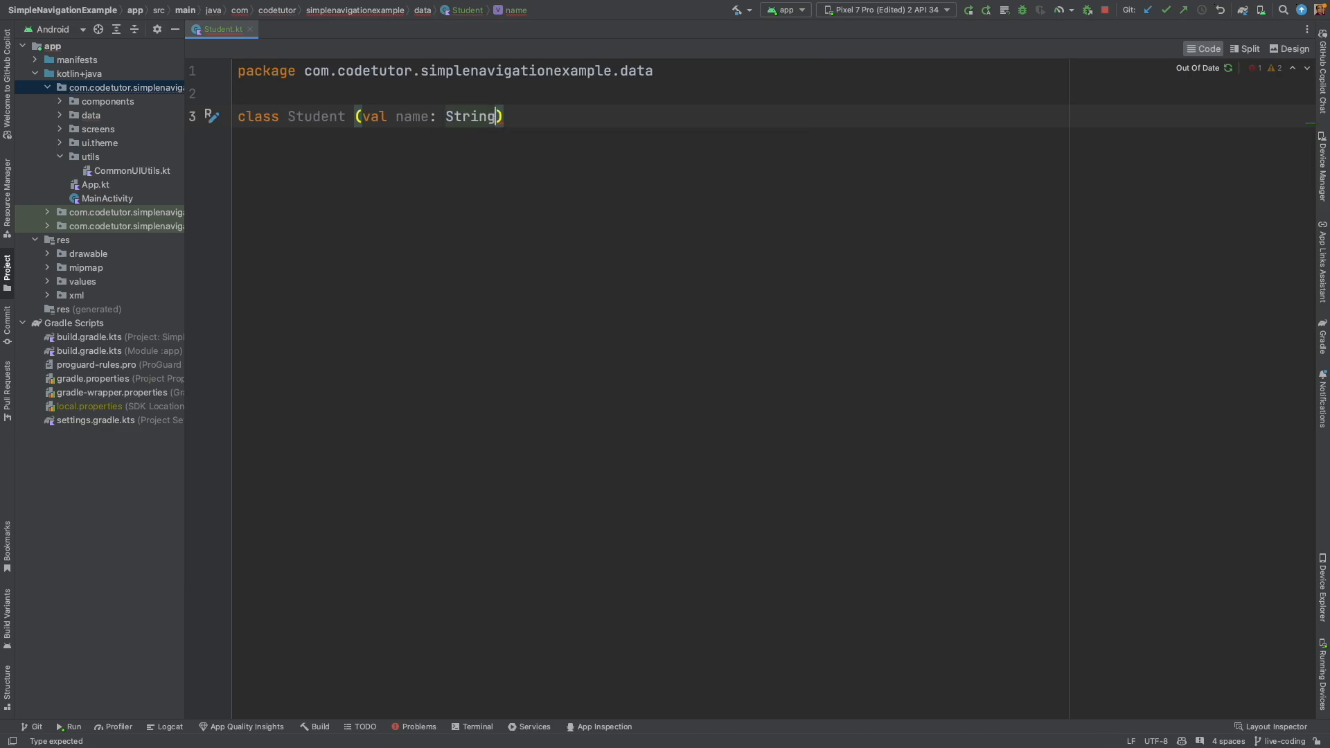
pyautogui.press('enter')
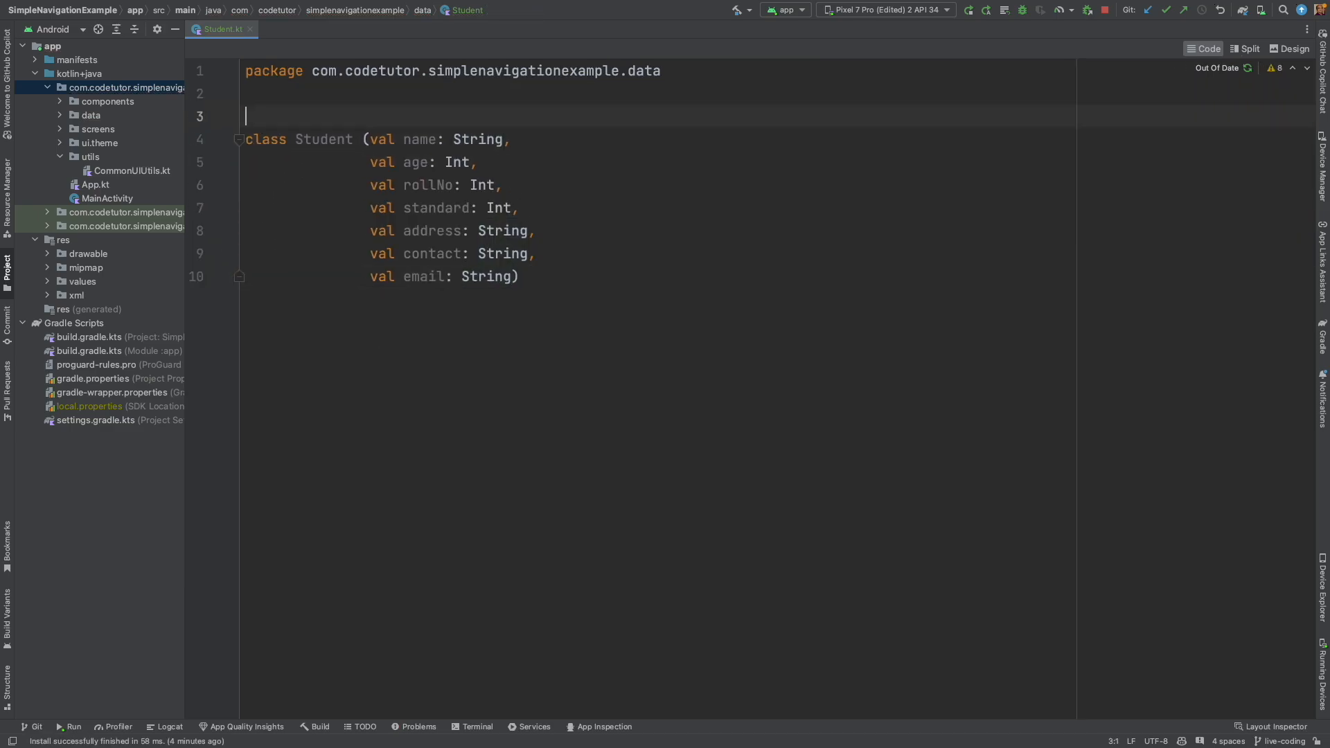
pyautogui.write('@')
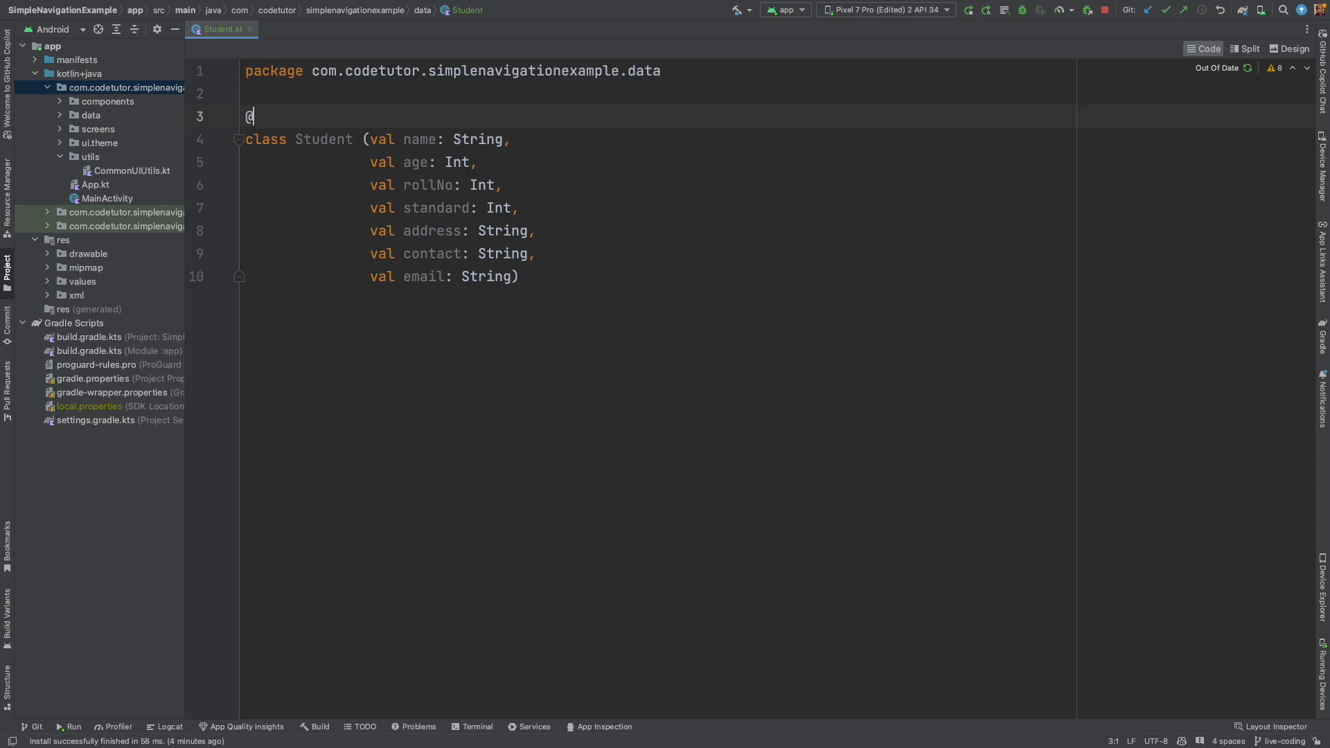
pyautogui.write('Seria')
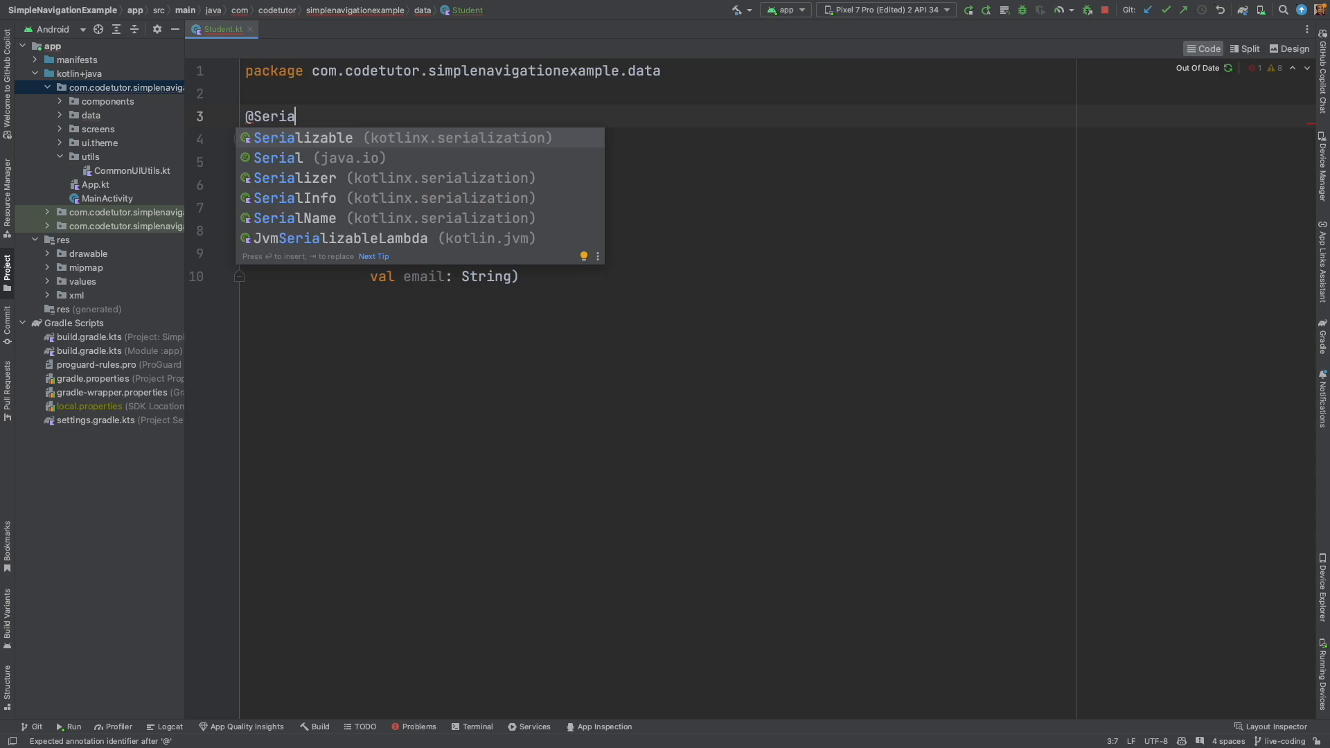
pyautogui.press('Escape')
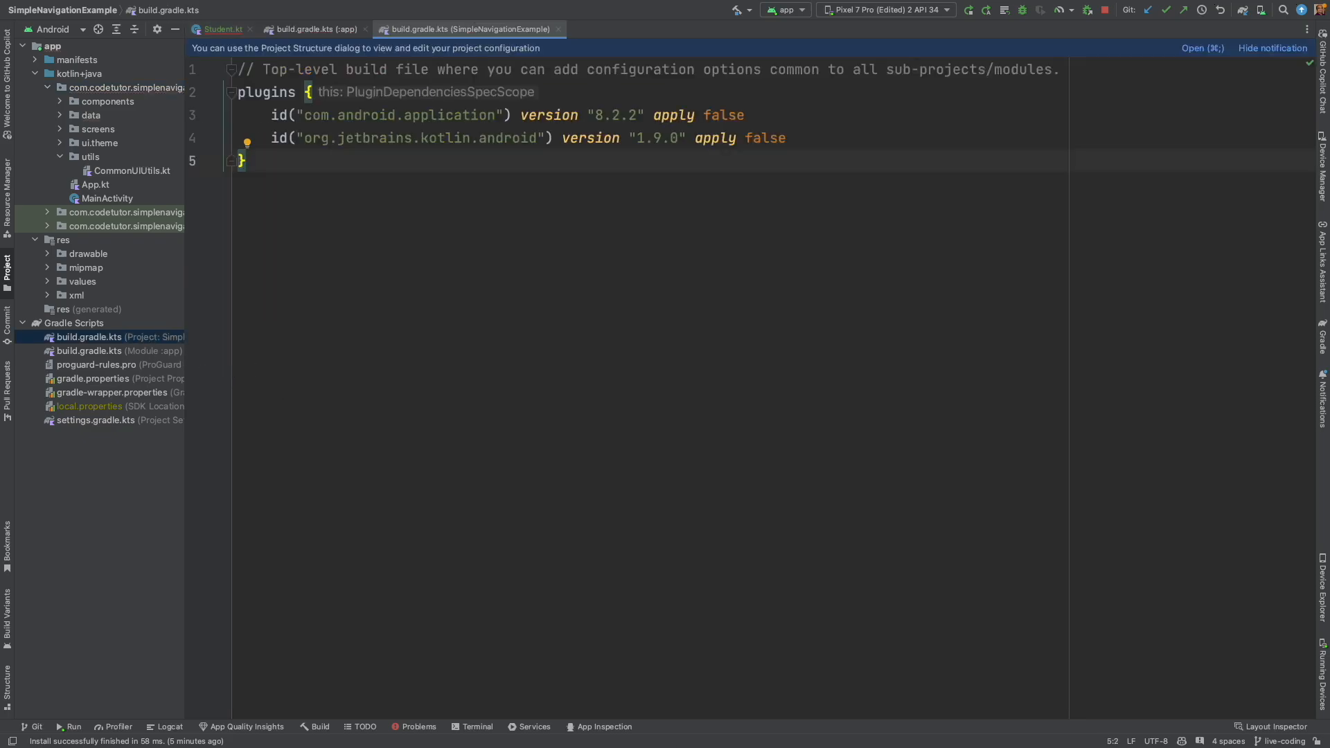
# - Apply org.jetbrains.kotlin.plugin.serialization 1.7.20 in the project and app Gradle scripts, then sync
pyautogui.write('id ("org.jetbrains.kotlin.plugin.serialization") version "1.7.20" apply false')
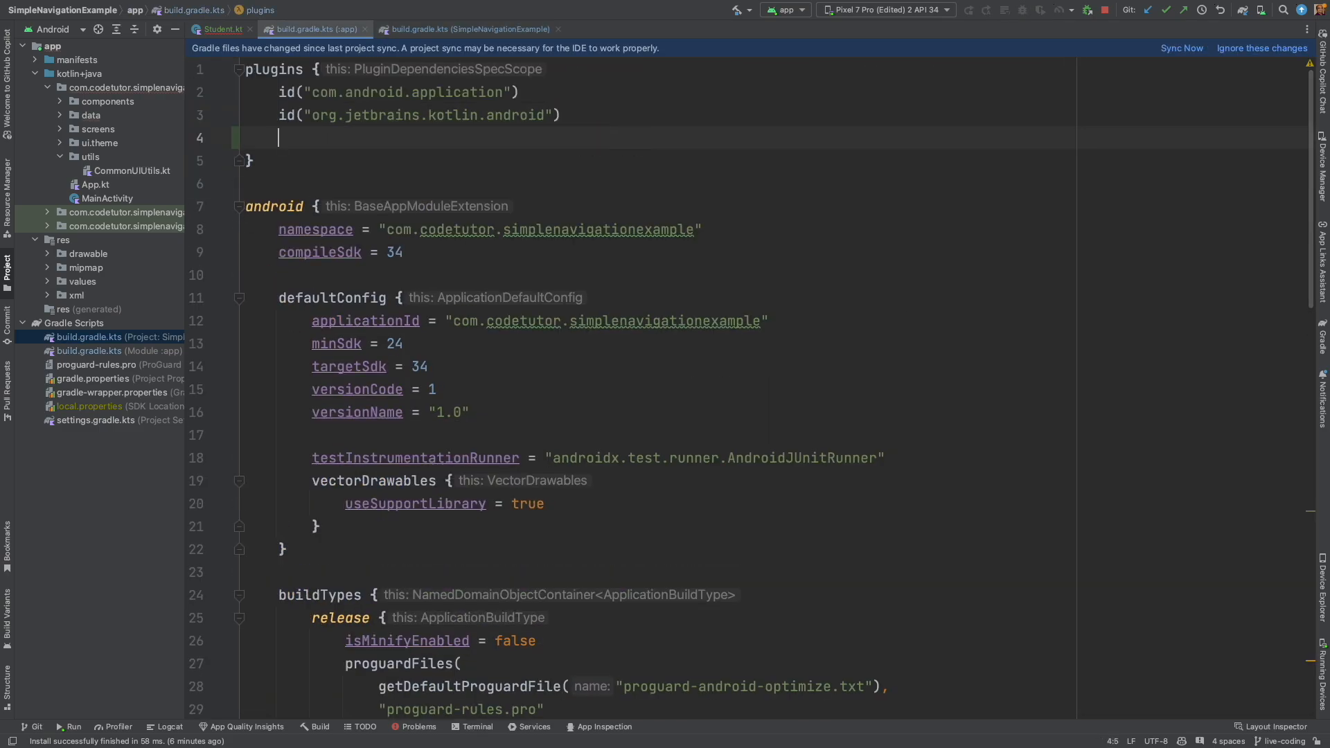
pyautogui.write('id("org.jetbrains.kotlin.plugin.serialization")')
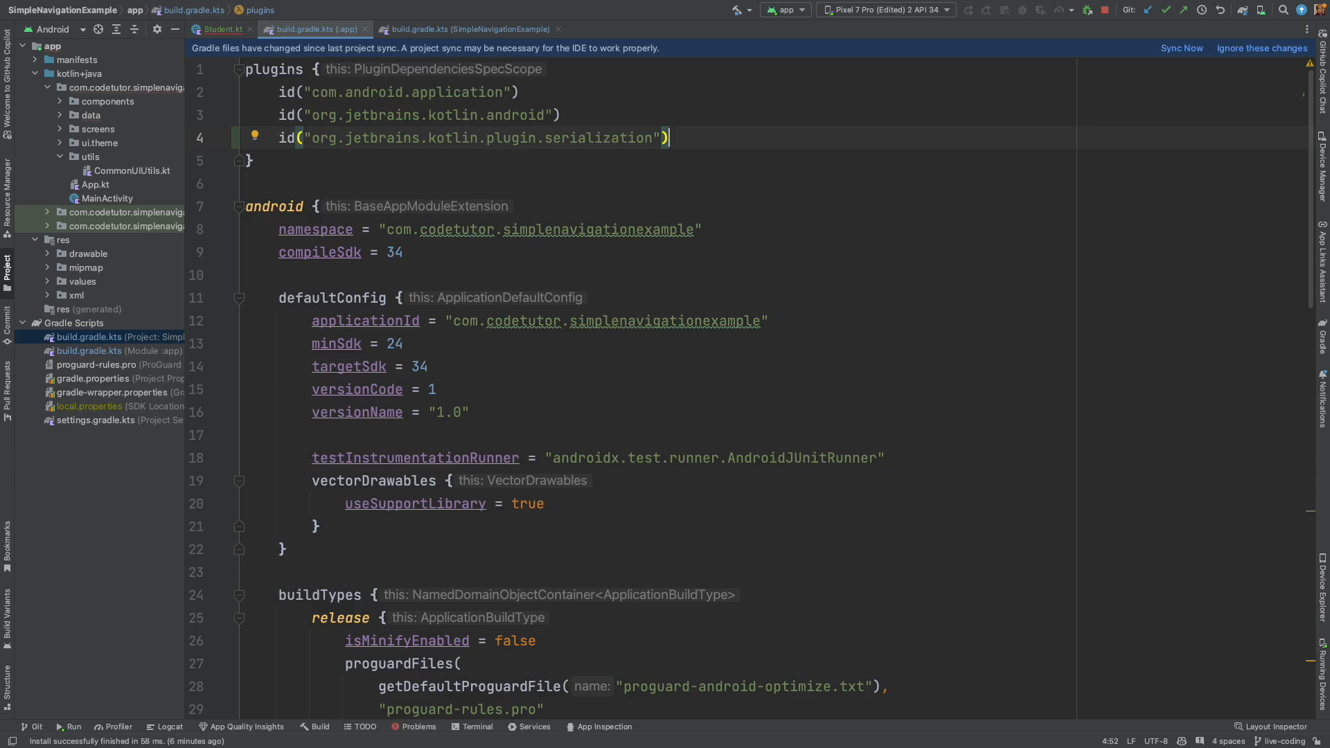
pyautogui.scroll(-3)
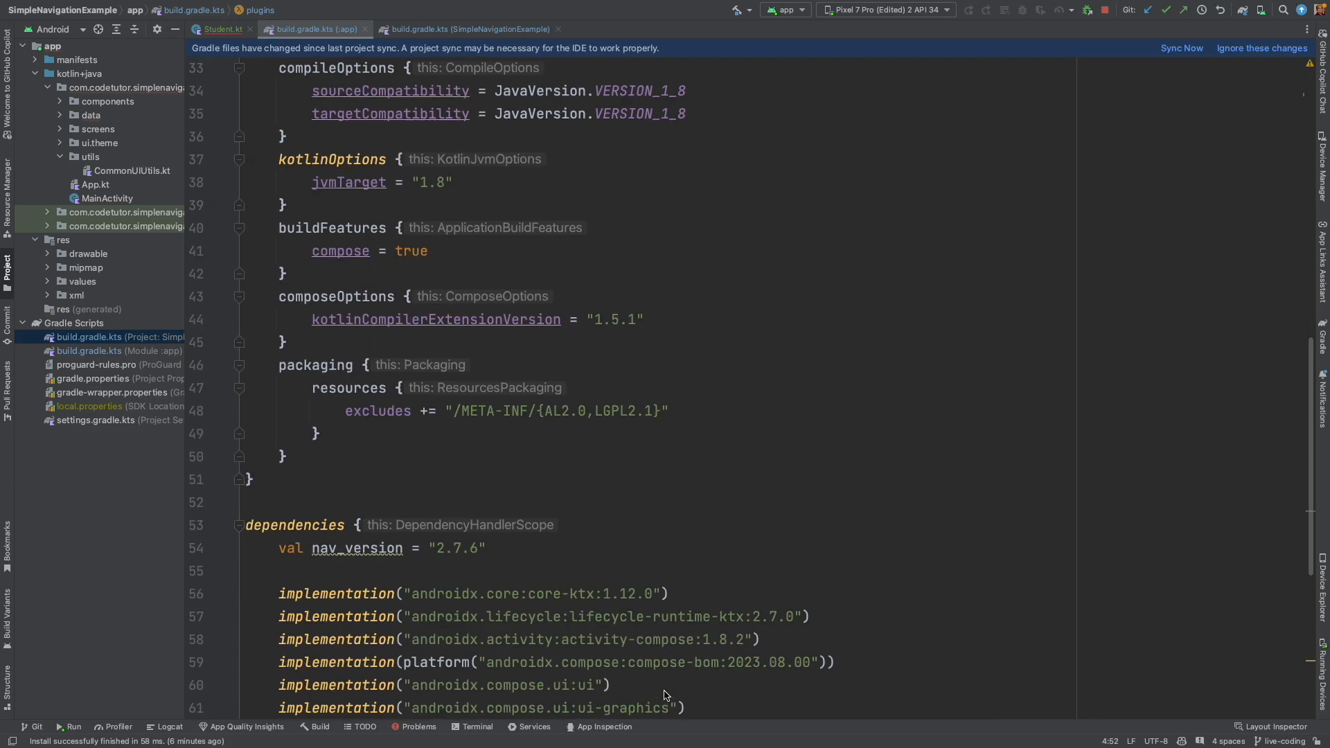
pyautogui.scroll(-3)
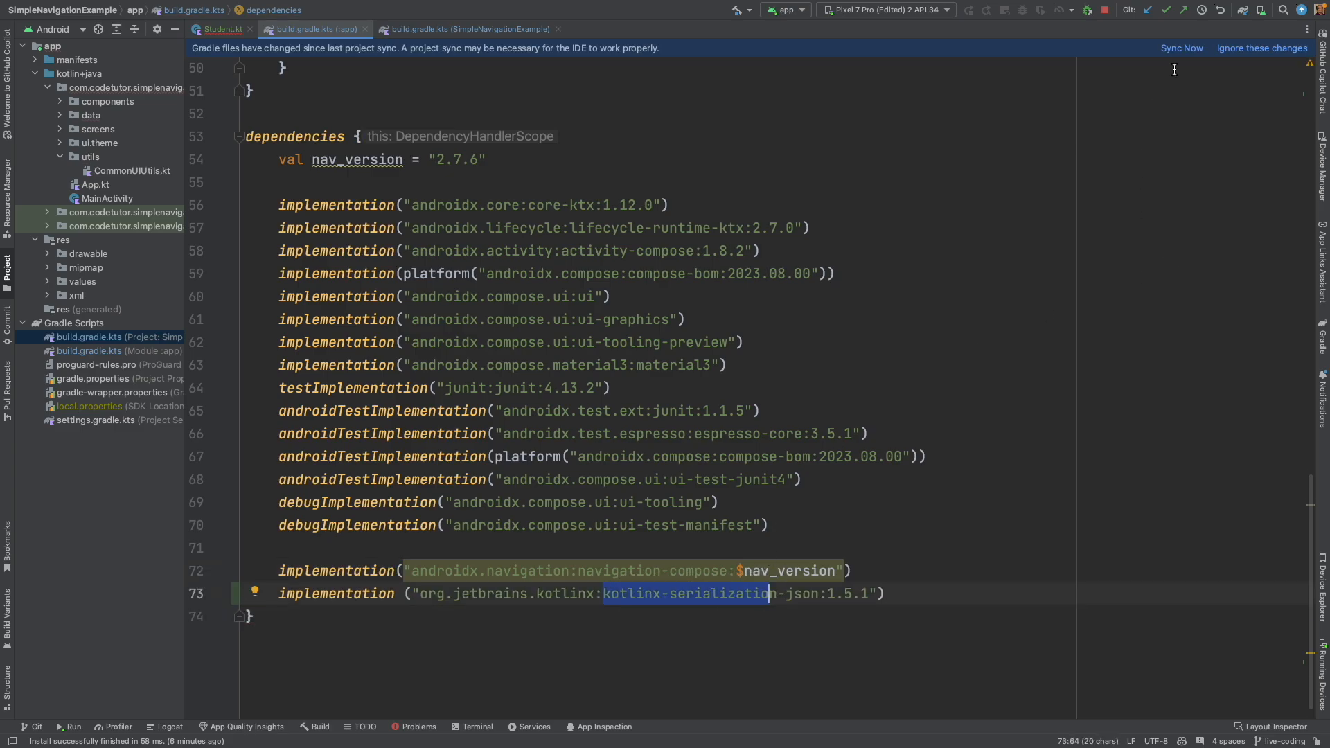
pyautogui.click(1181, 47)
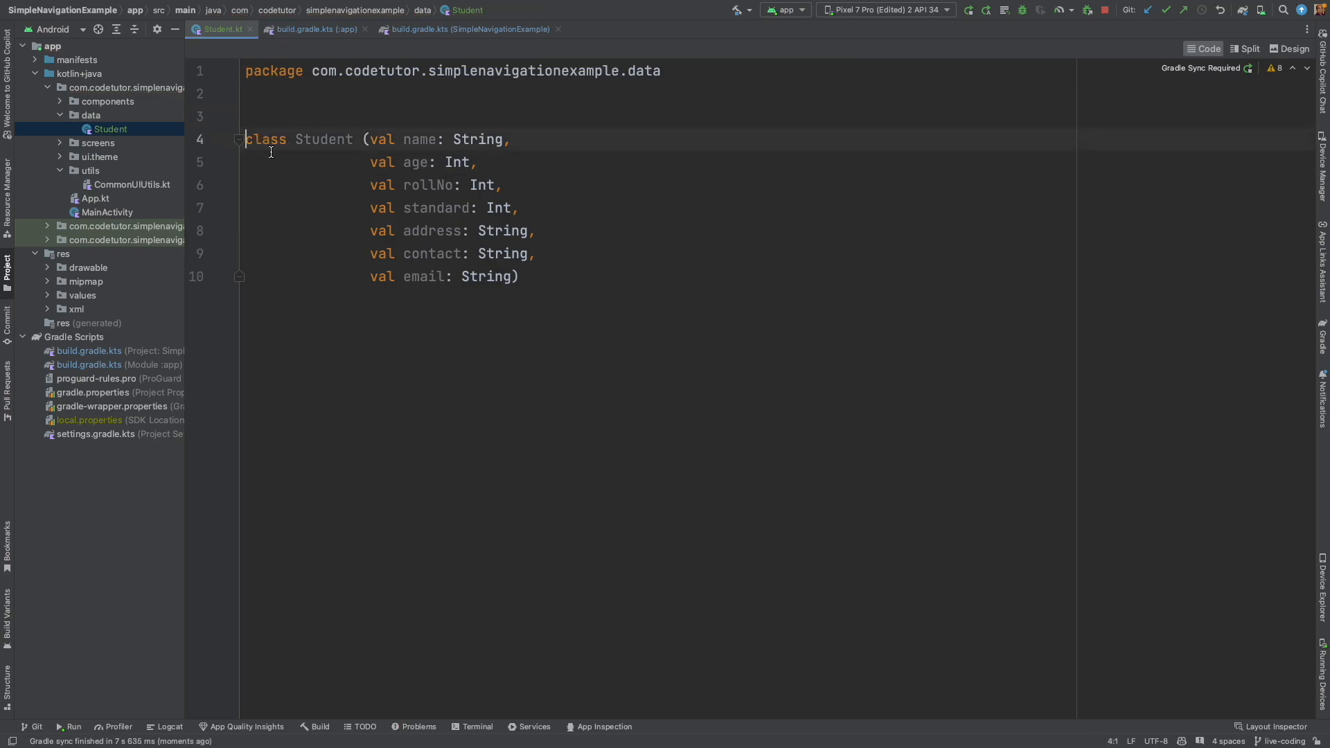
# - Mark Student as a data class and select its serialization annotation block
pyautogui.write('data')
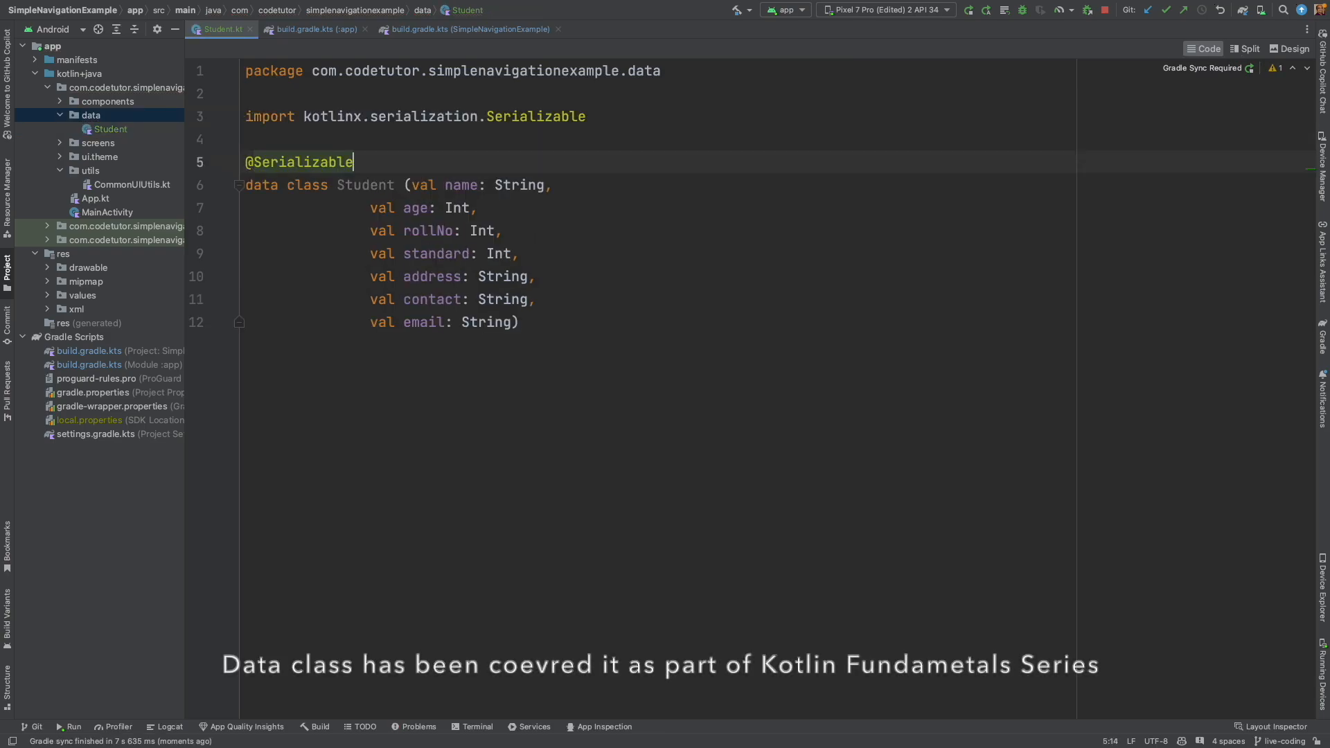
pyautogui.moveTo(246, 162); pyautogui.dragTo(518, 321)
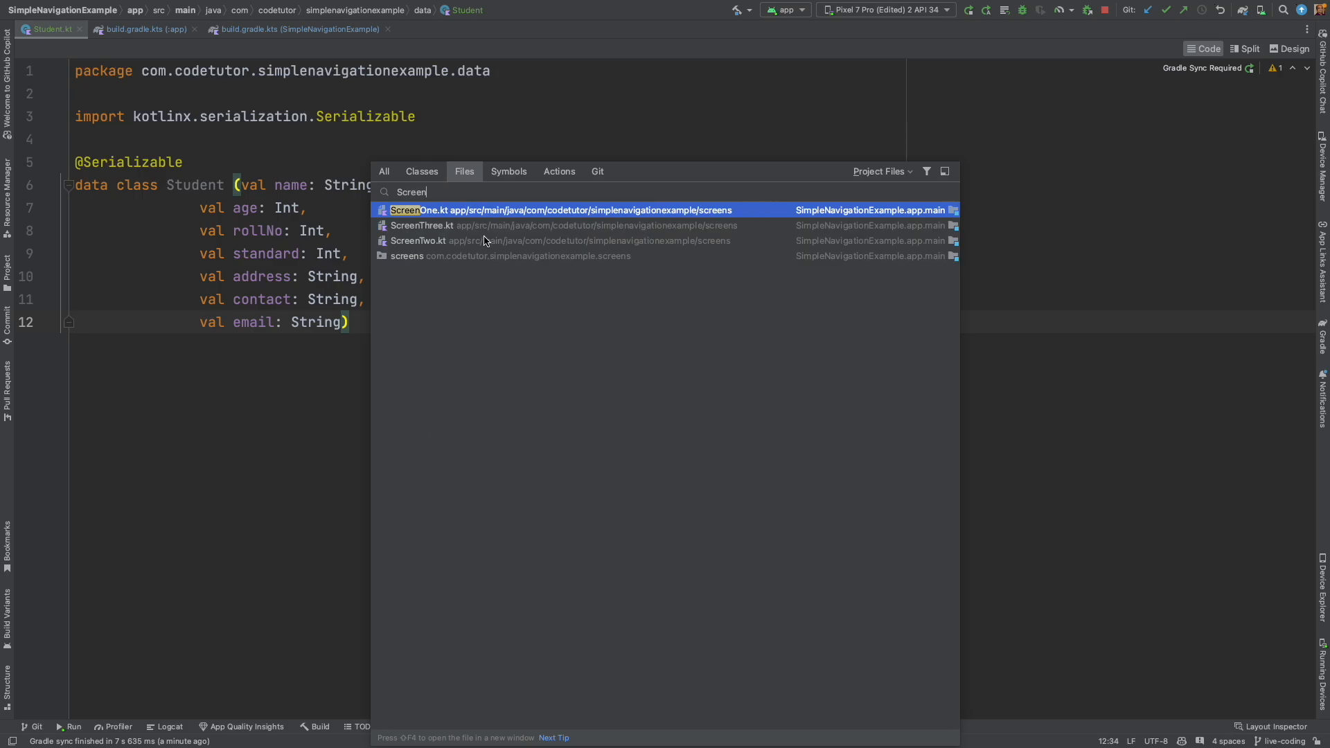
# - In ScreenOne.kt declare a sampleStudent and a json instance
pyautogui.click(557, 209)
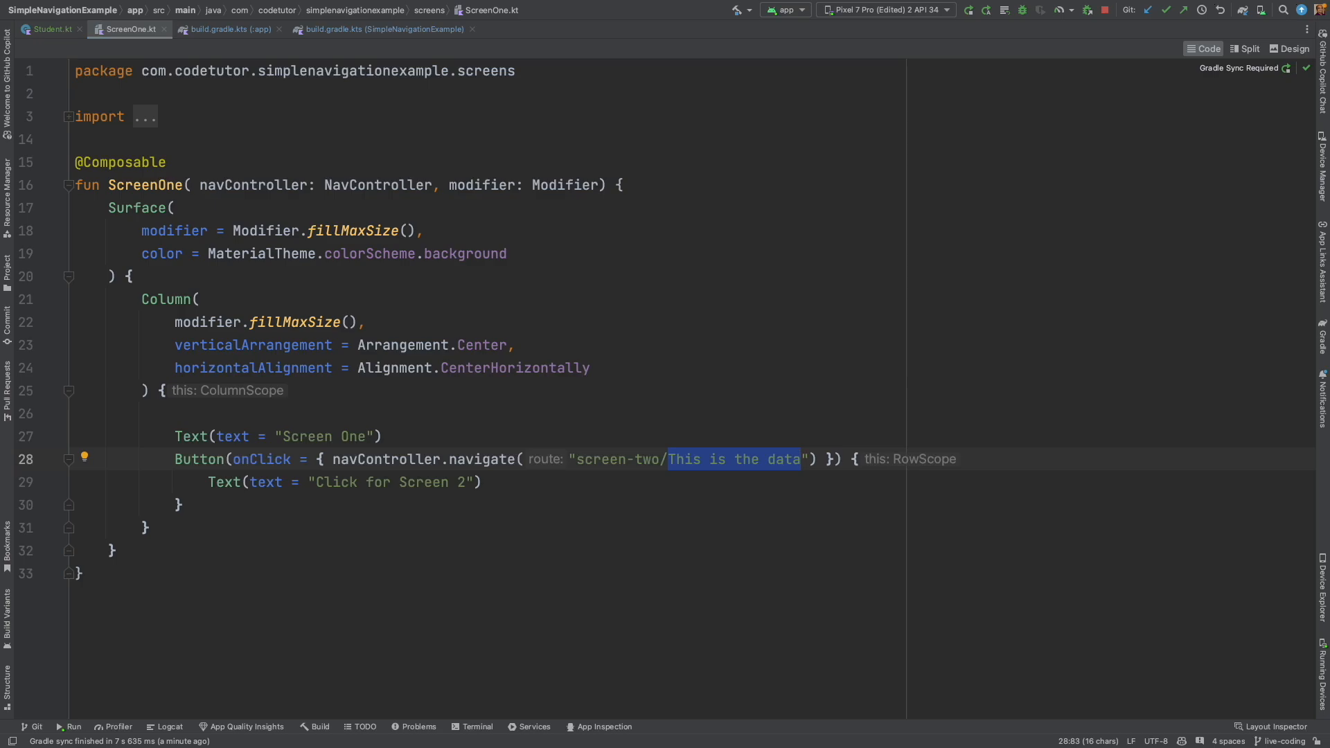
pyautogui.write('val')
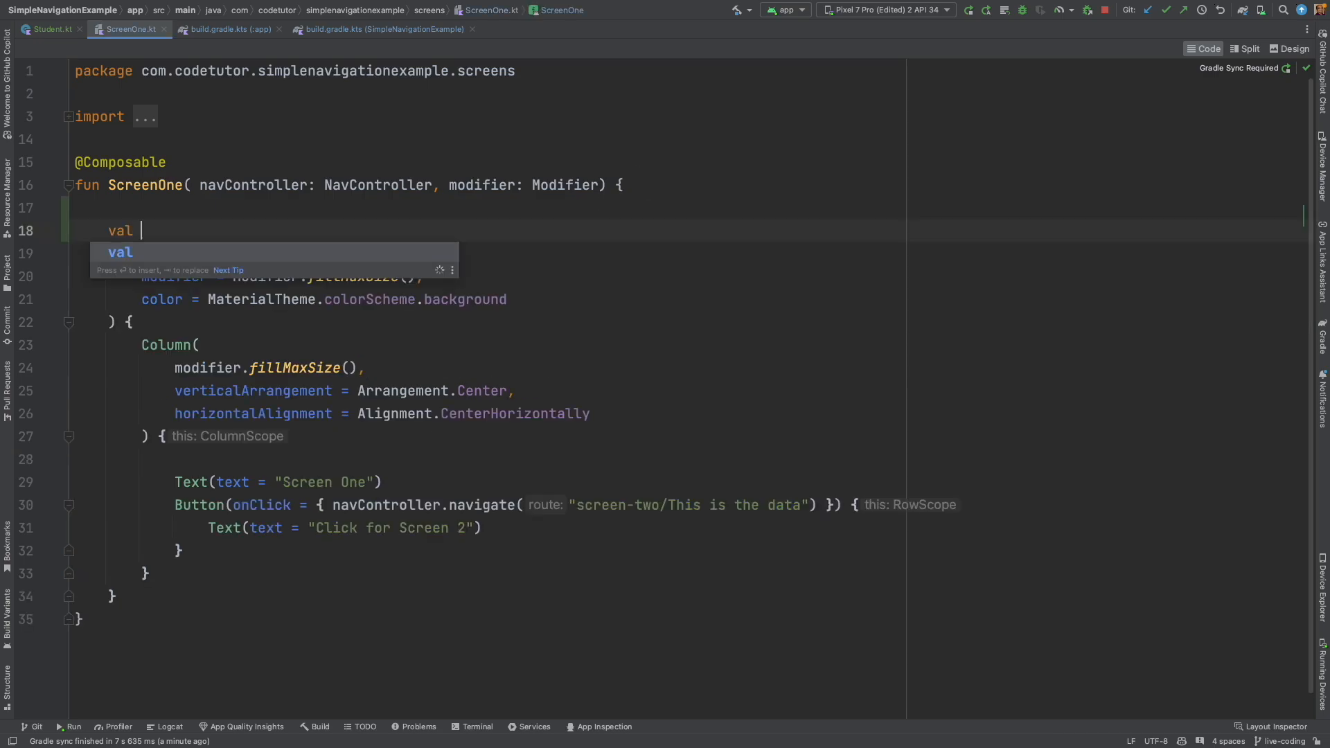
pyautogui.write('sampleStudie')
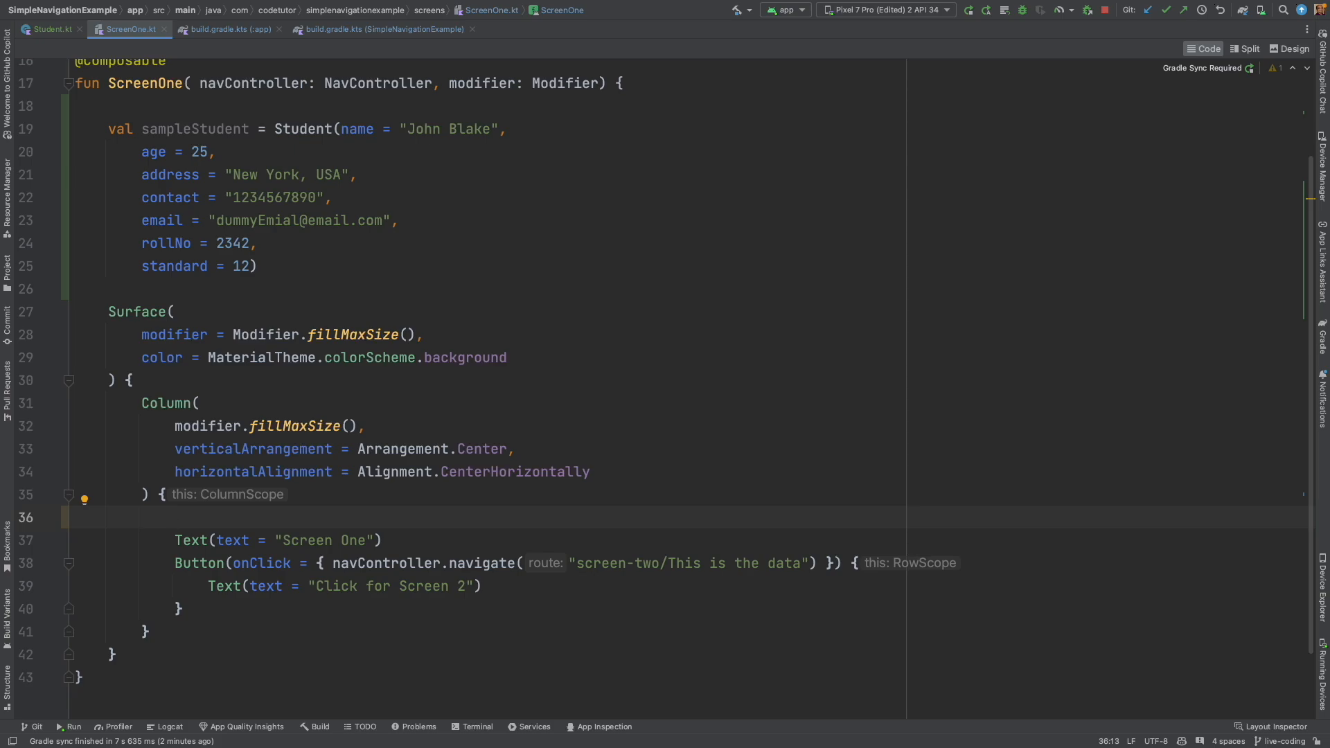
pyautogui.write('val json = Json { prettyPrint = true')
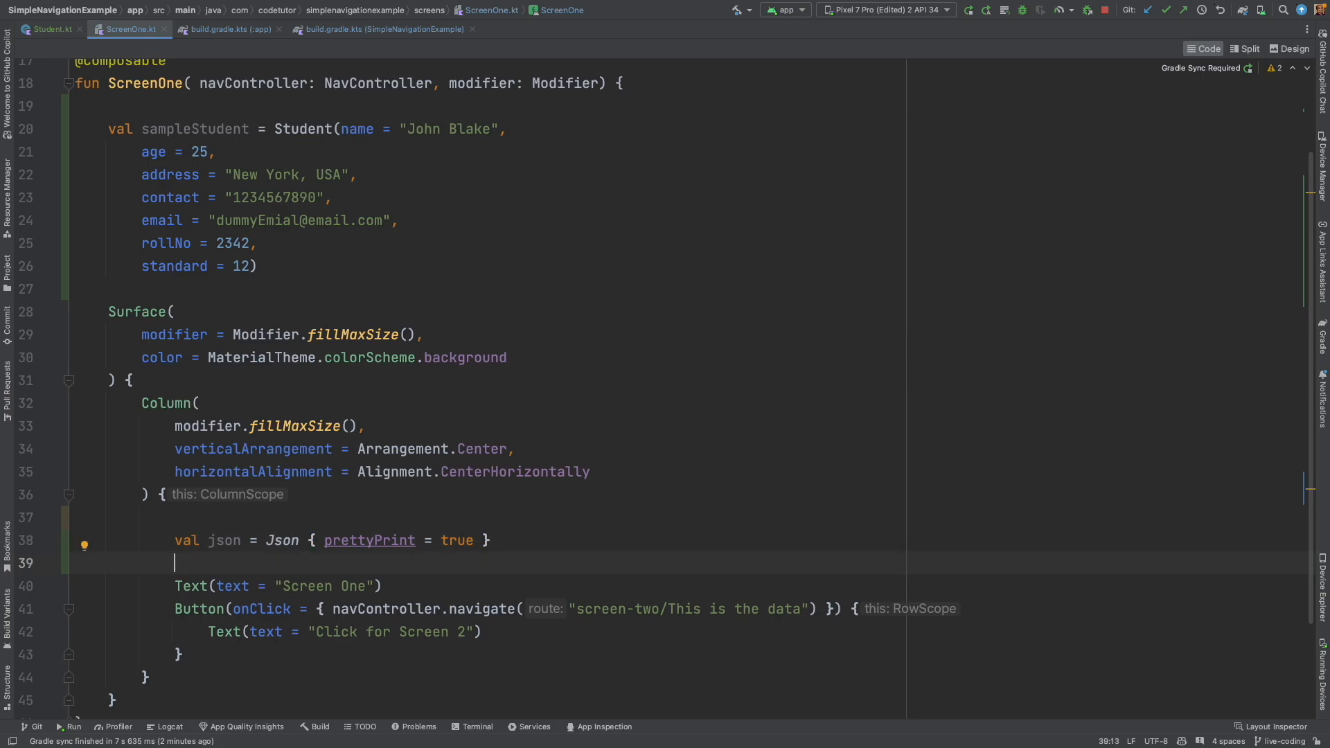
# - Encode sampleStudent with Student.serializer() into val data and pass $data in the navigate route
pyautogui.write('val d')
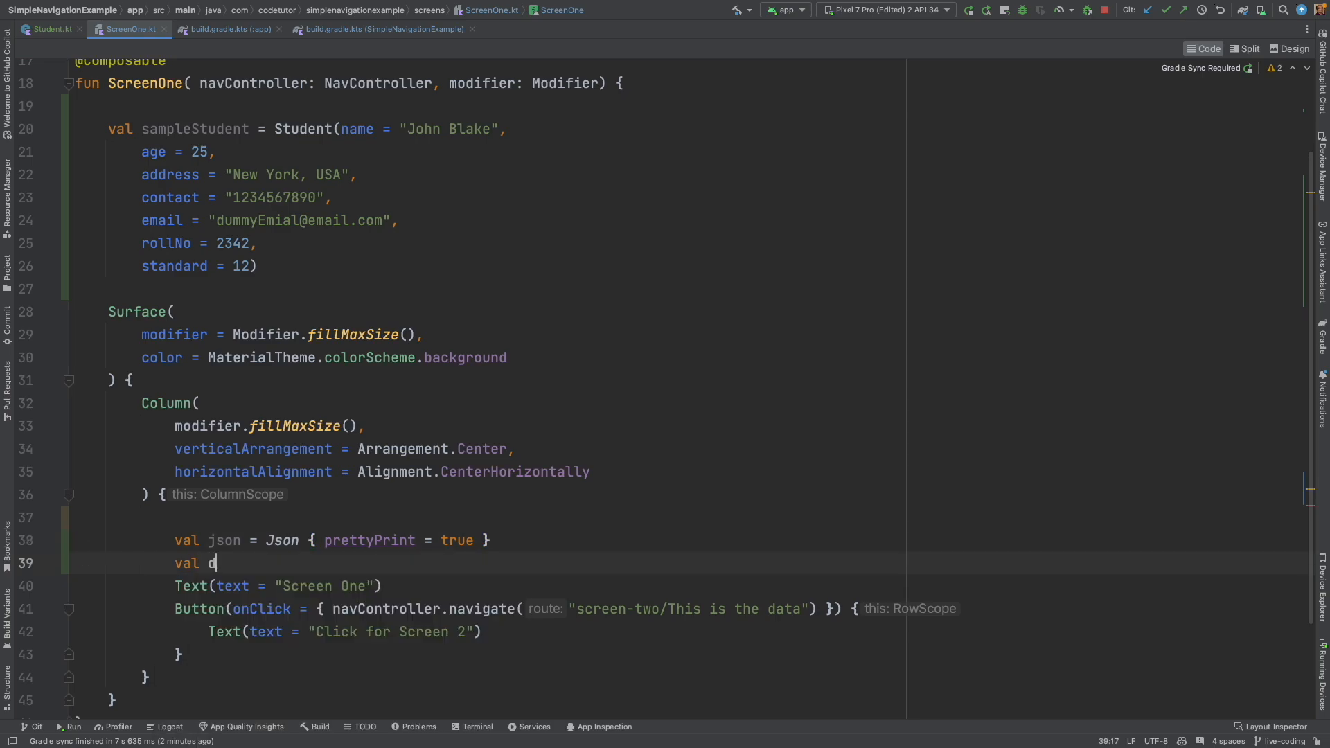
pyautogui.write('ata = json')
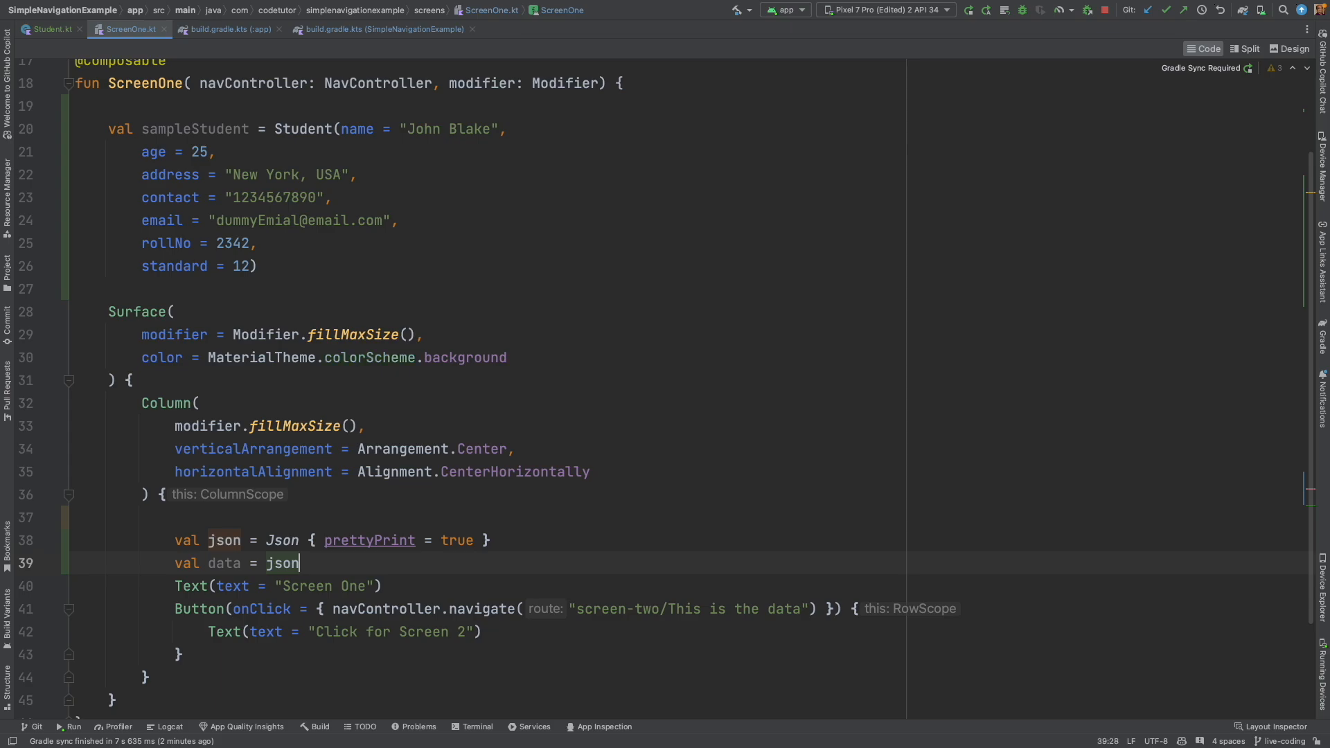
pyautogui.write('.encodeToString(')
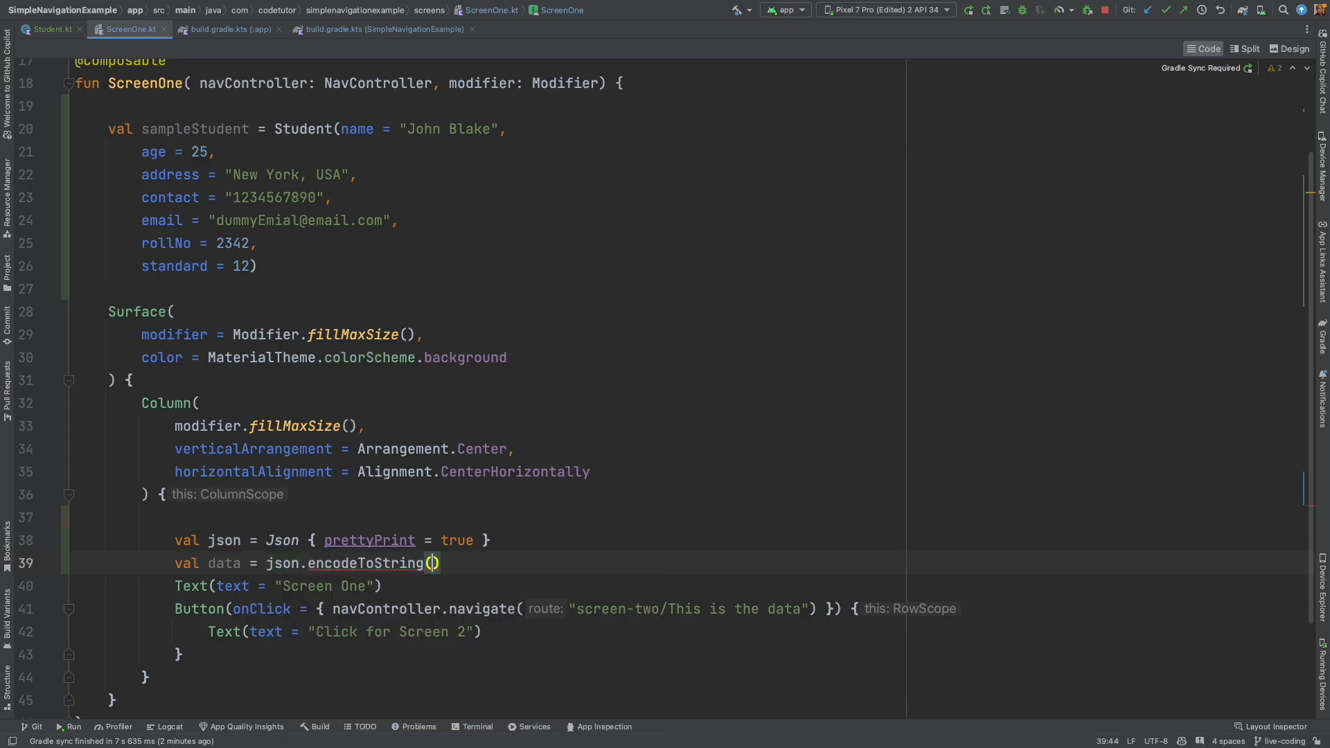
pyautogui.write('Student')
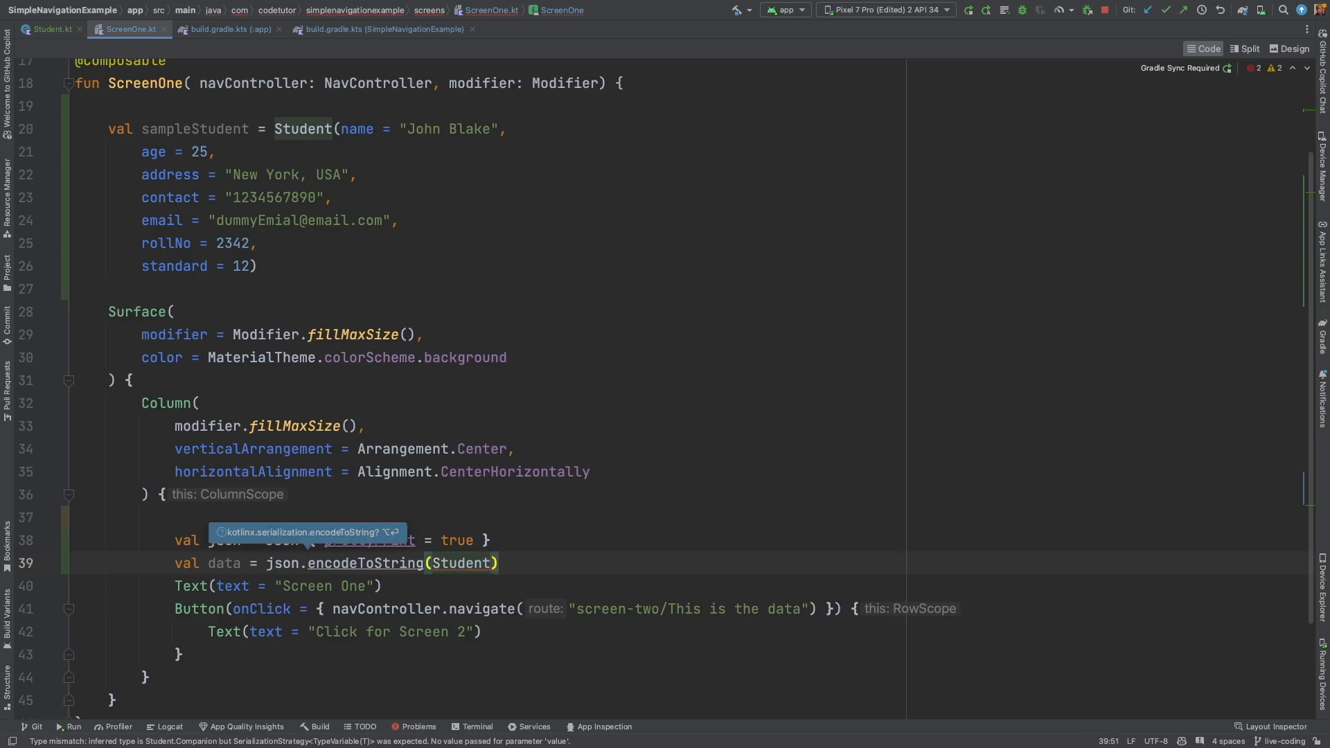
pyautogui.write('.serializer(), )')
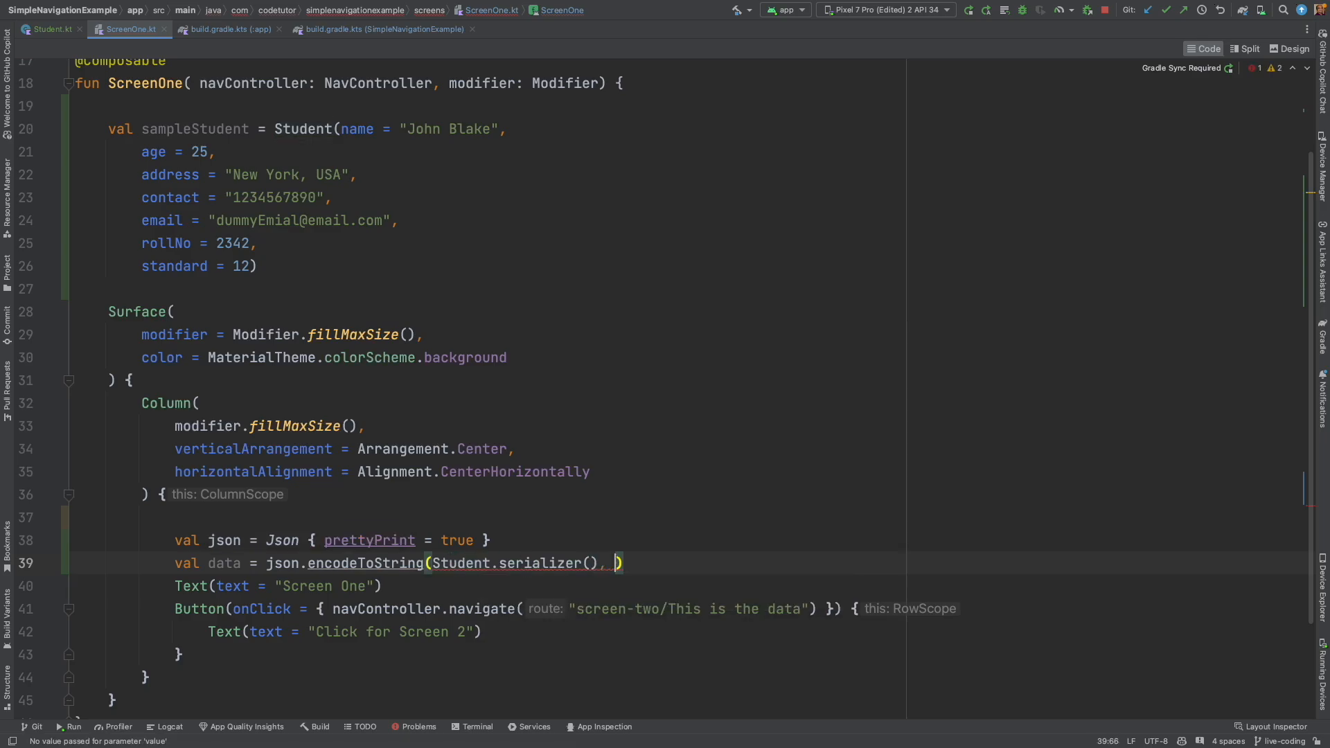
pyautogui.write('sampleStudent')
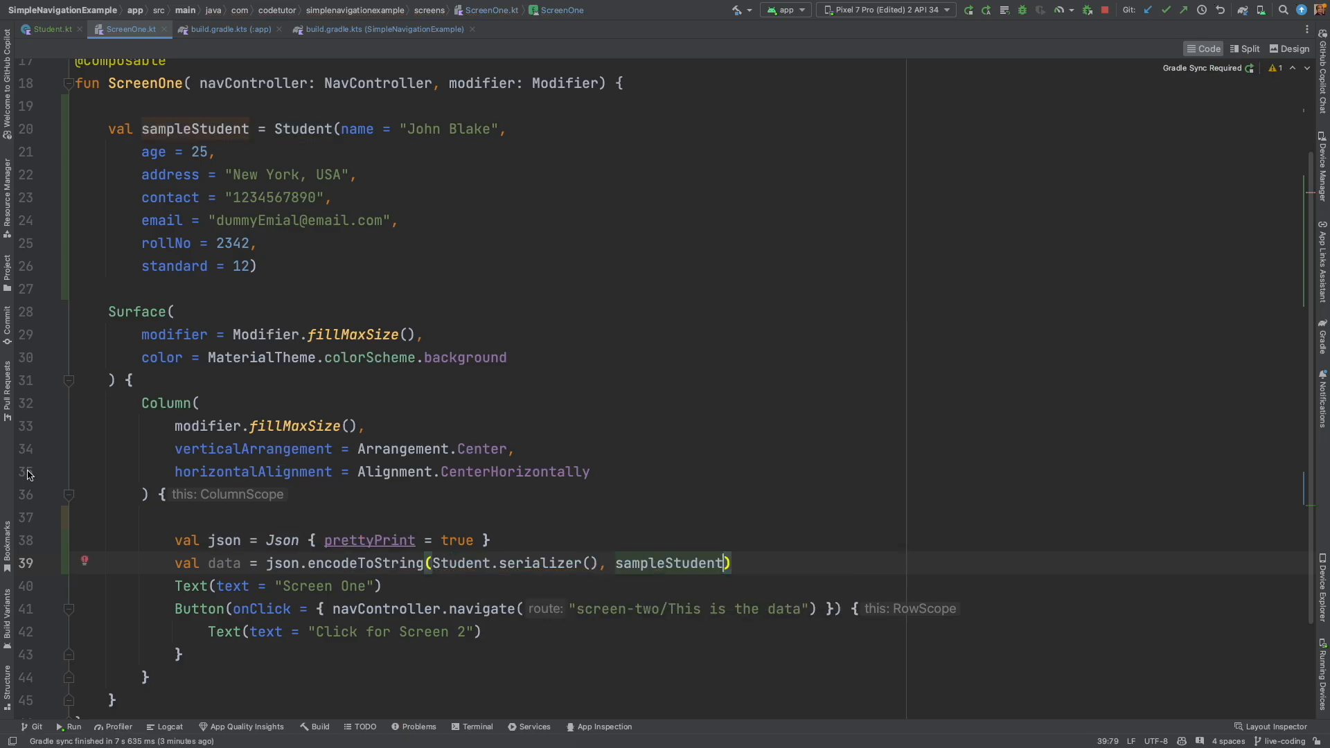
pyautogui.doubleClick(683, 608)
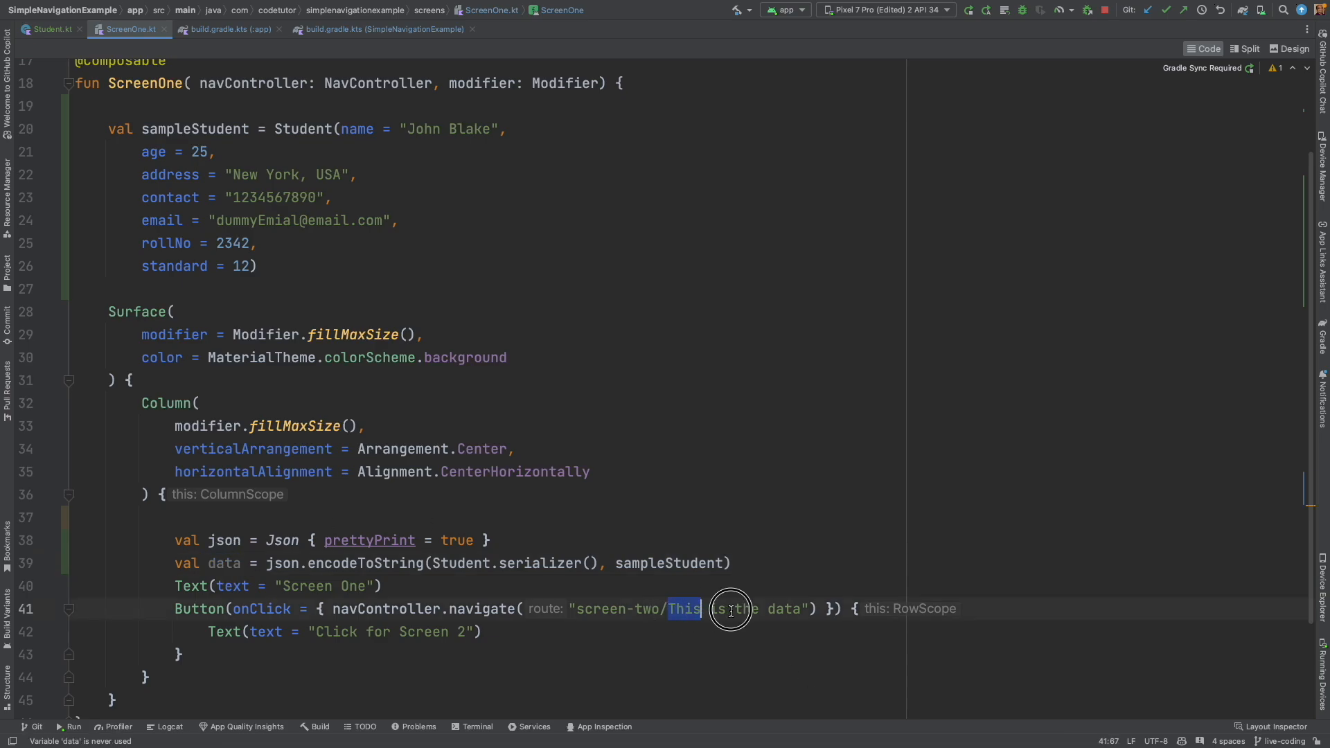
pyautogui.write('$data")}")')
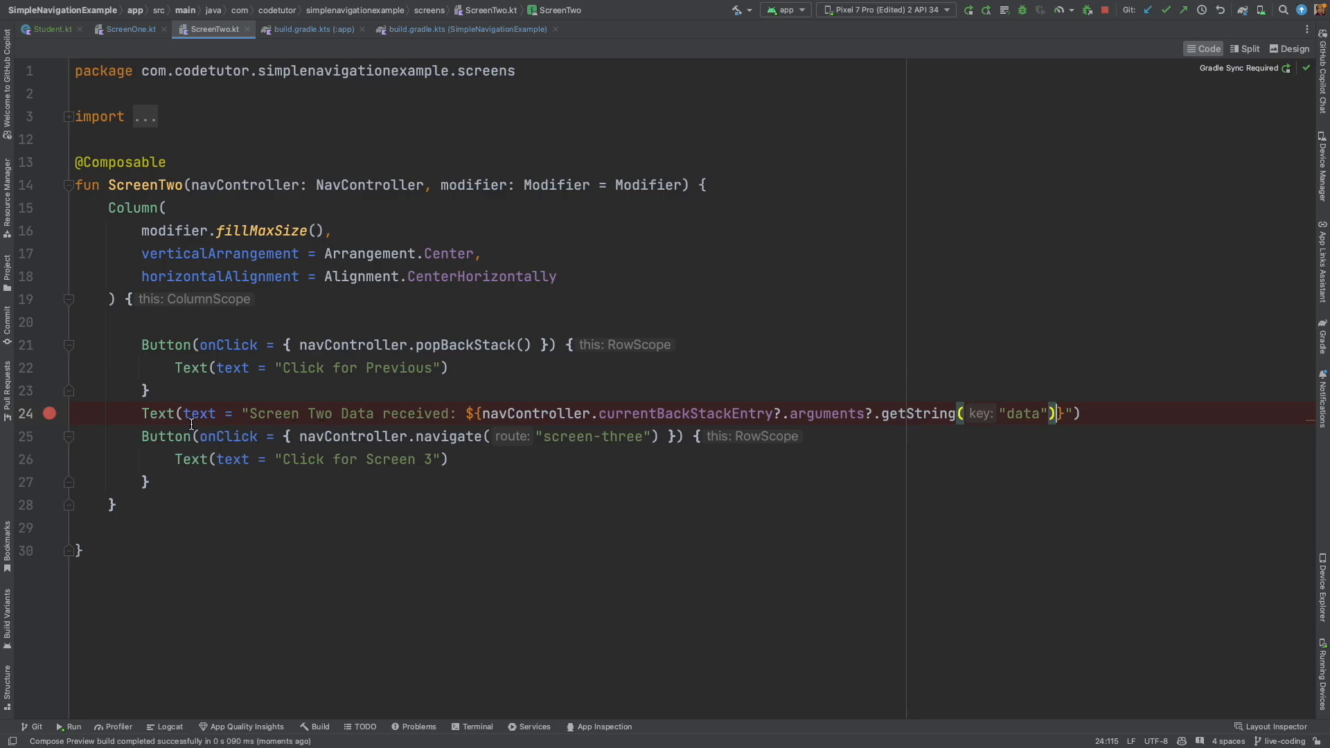
# - In ScreenTwo.kt select the back-stack getString expression inside the received-data Text
pyautogui.doubleClick(686, 412)
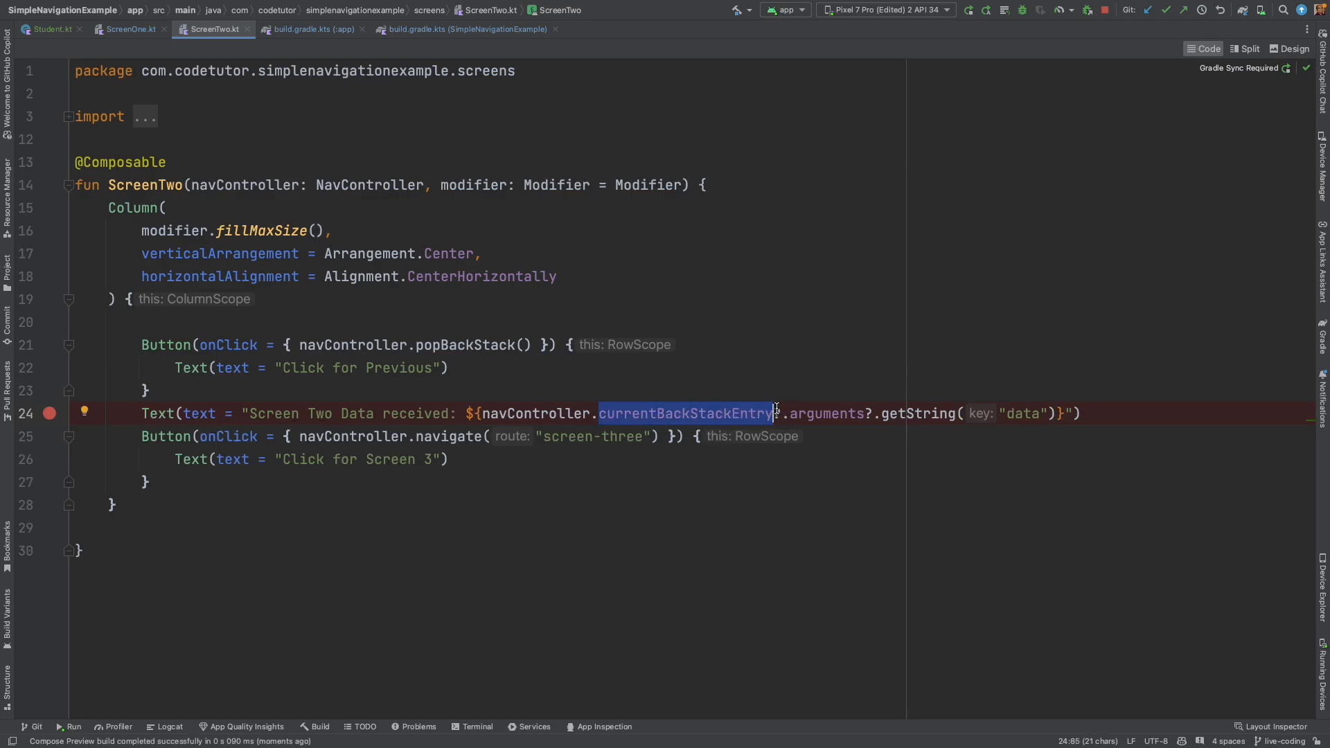
pyautogui.moveTo(484, 413)
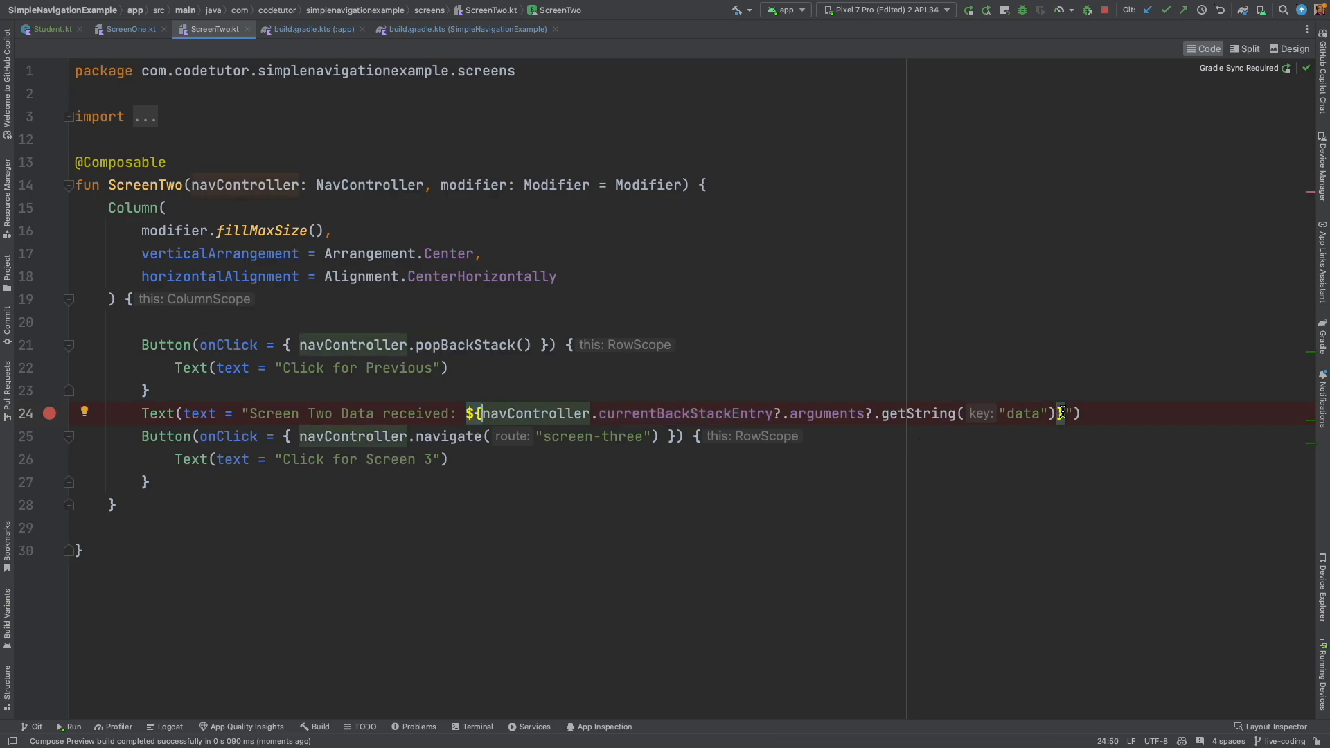
pyautogui.moveTo(481, 412); pyautogui.dragTo(1059, 412)
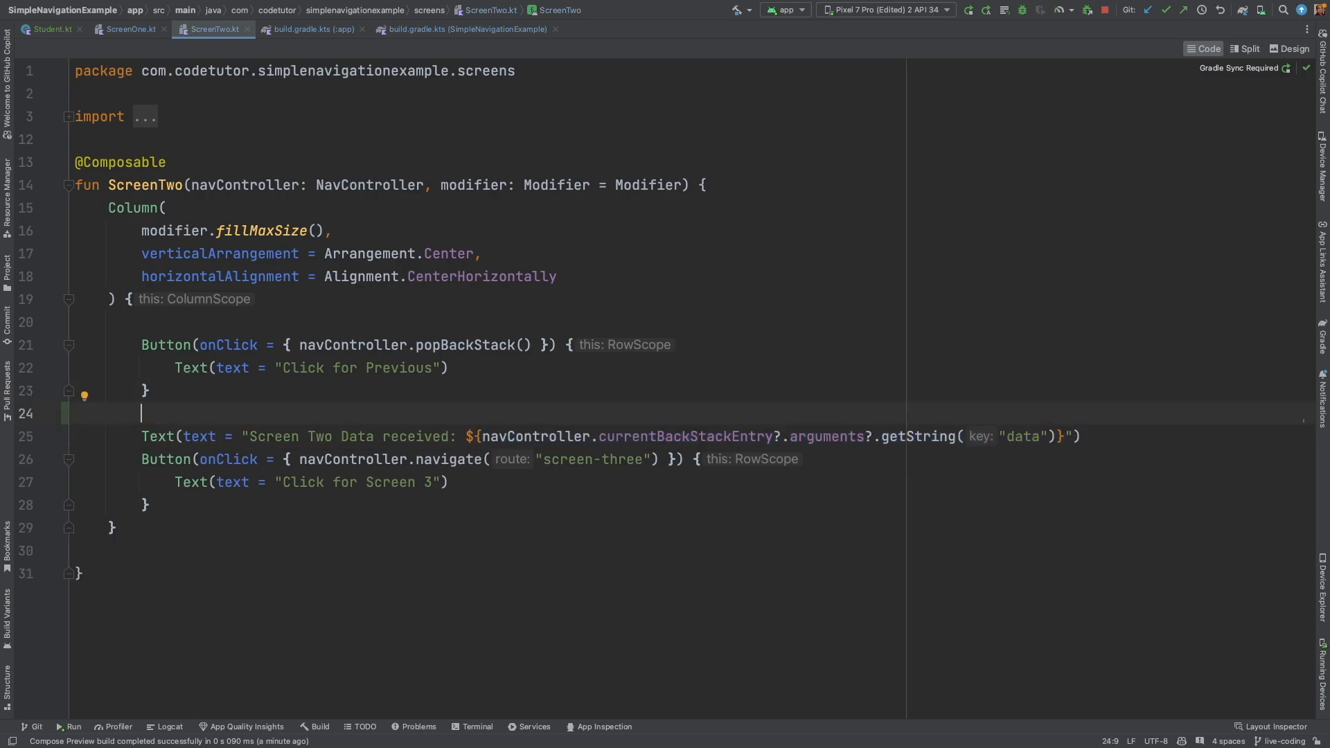
# - Move the argument lookup into val jsonData and decode it into val sampleStudent with Student.serializer()
pyautogui.write('val jso')
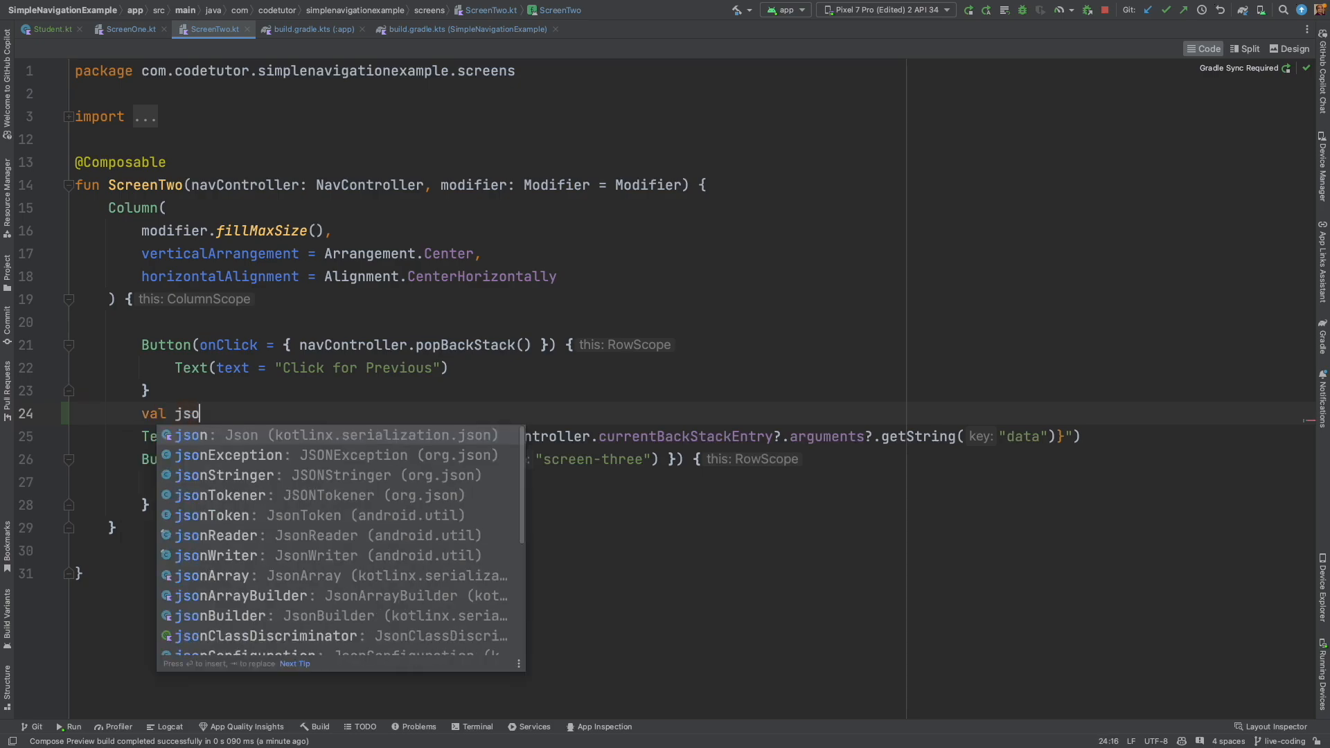
pyautogui.write('nData =')
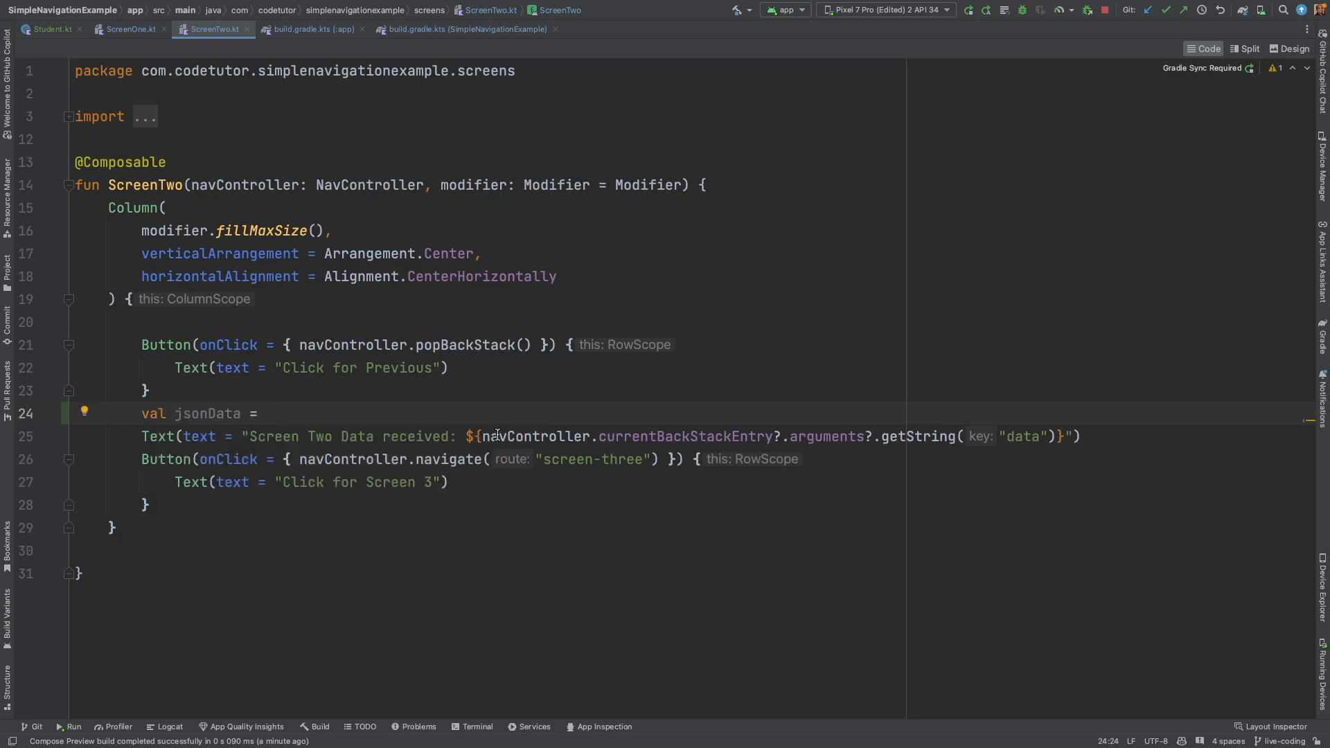
pyautogui.moveTo(482, 437); pyautogui.dragTo(1042, 436)
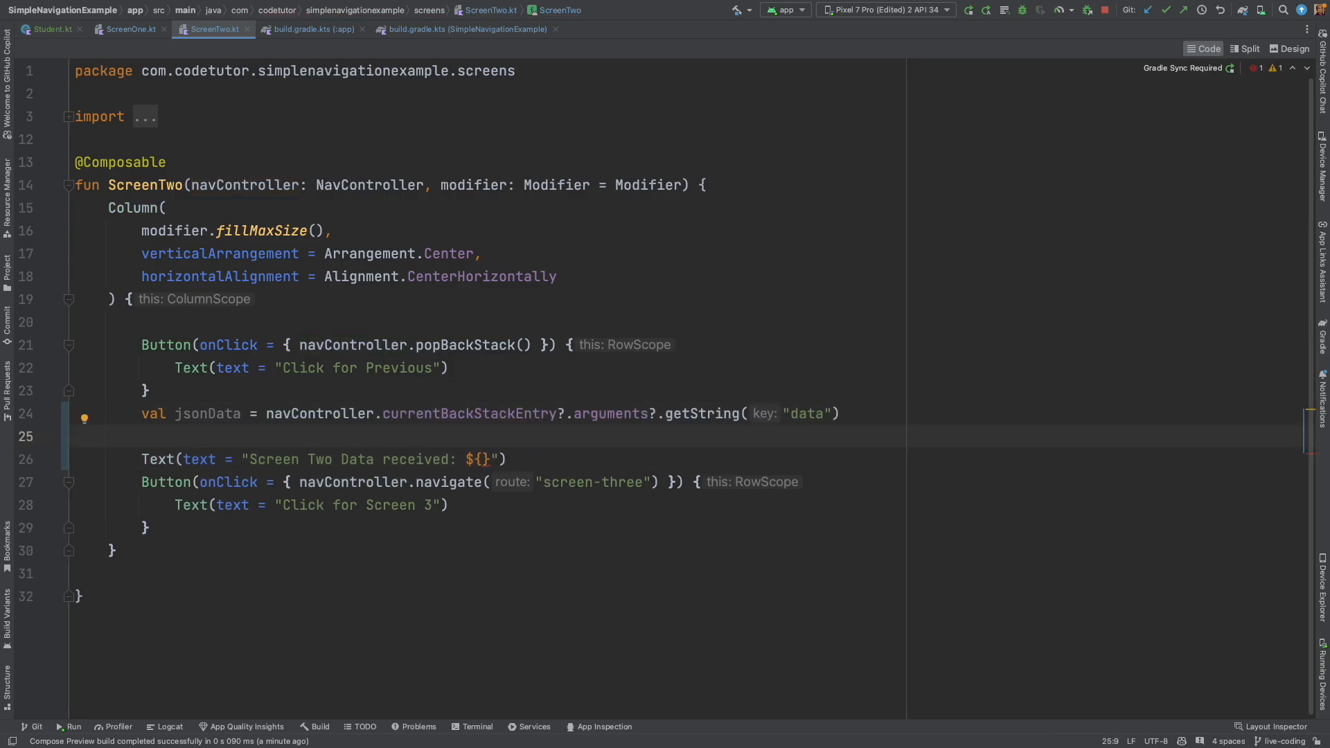
pyautogui.write('val sampleStudent = Json { prettyPrint = true')
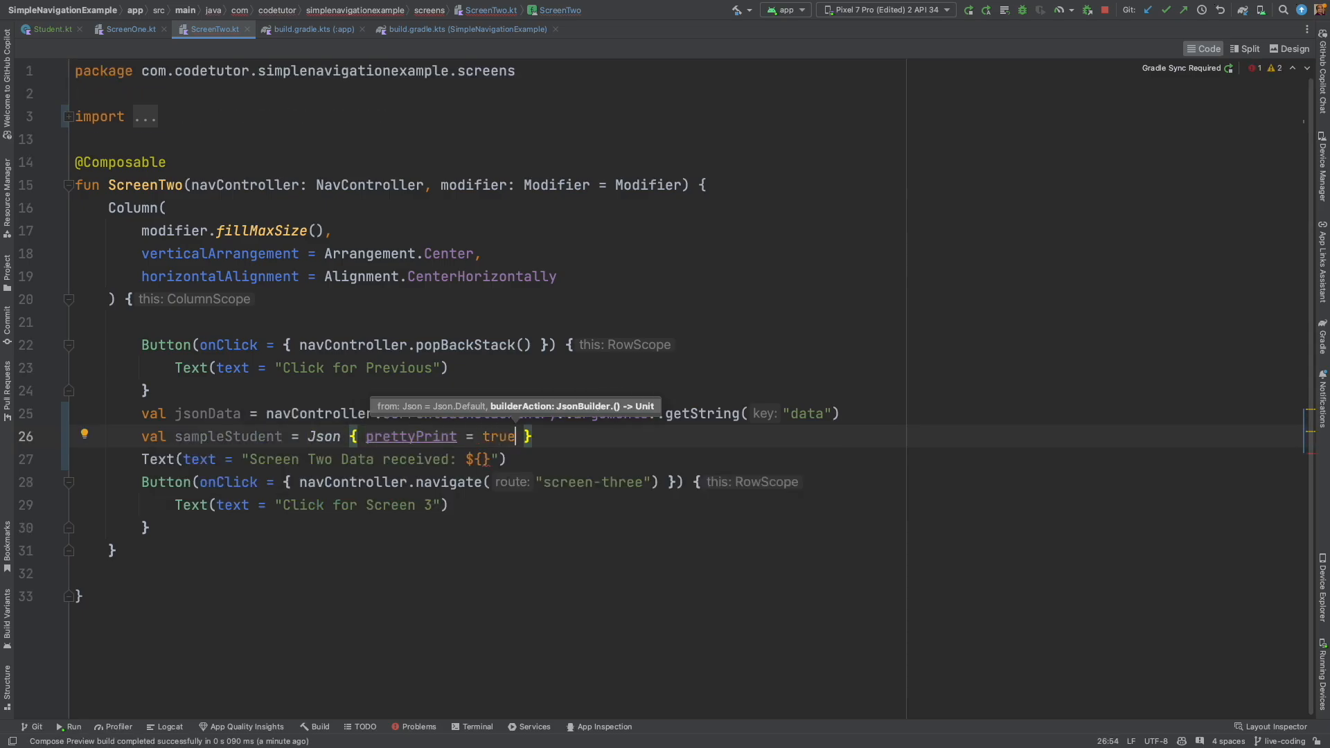
pyautogui.write('.decodeFromString(Student.')
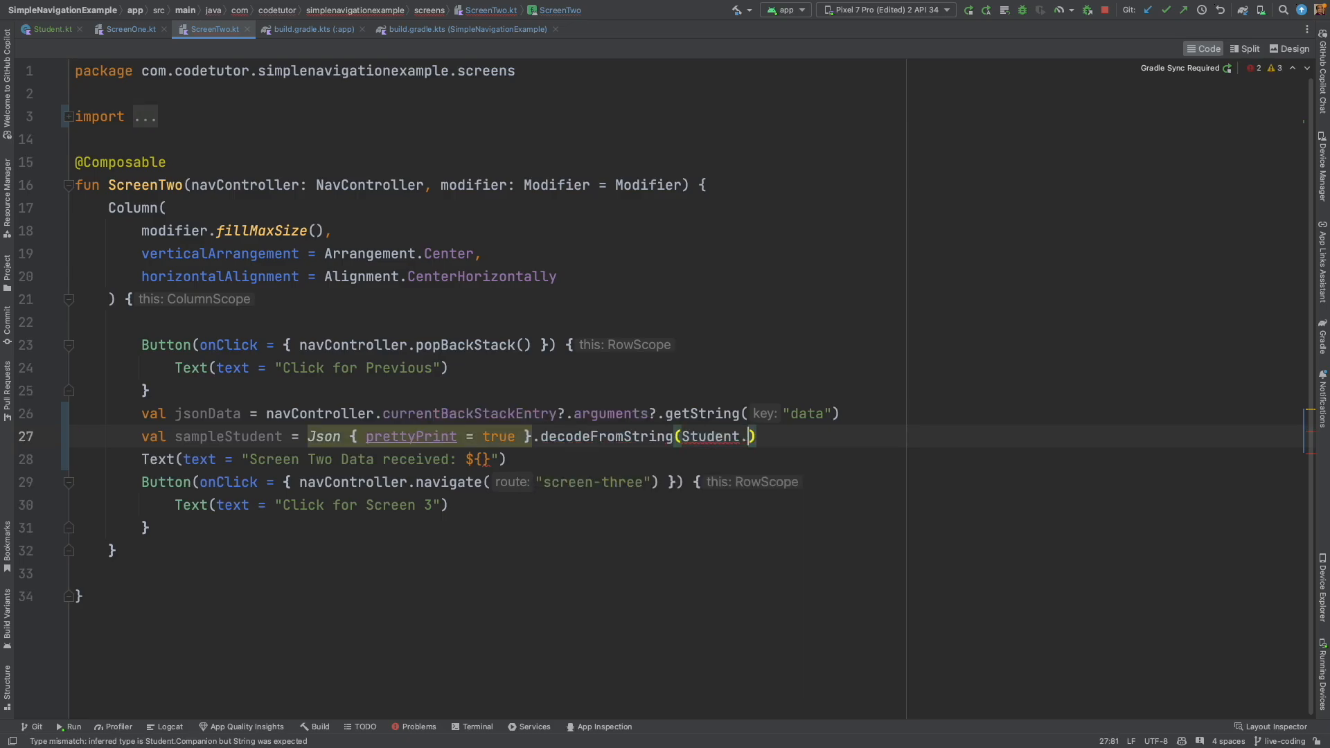
pyautogui.write('serializer(), jsonData)')
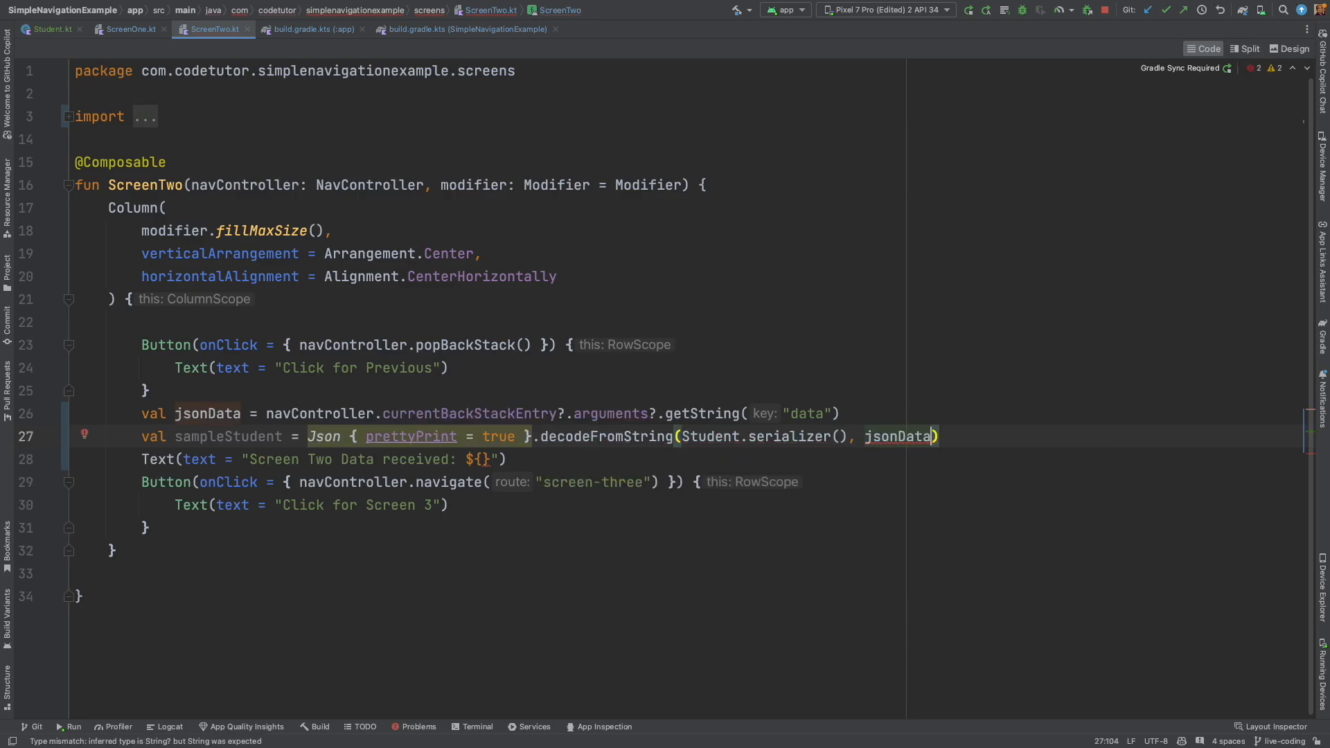
pyautogui.moveTo(887, 436)
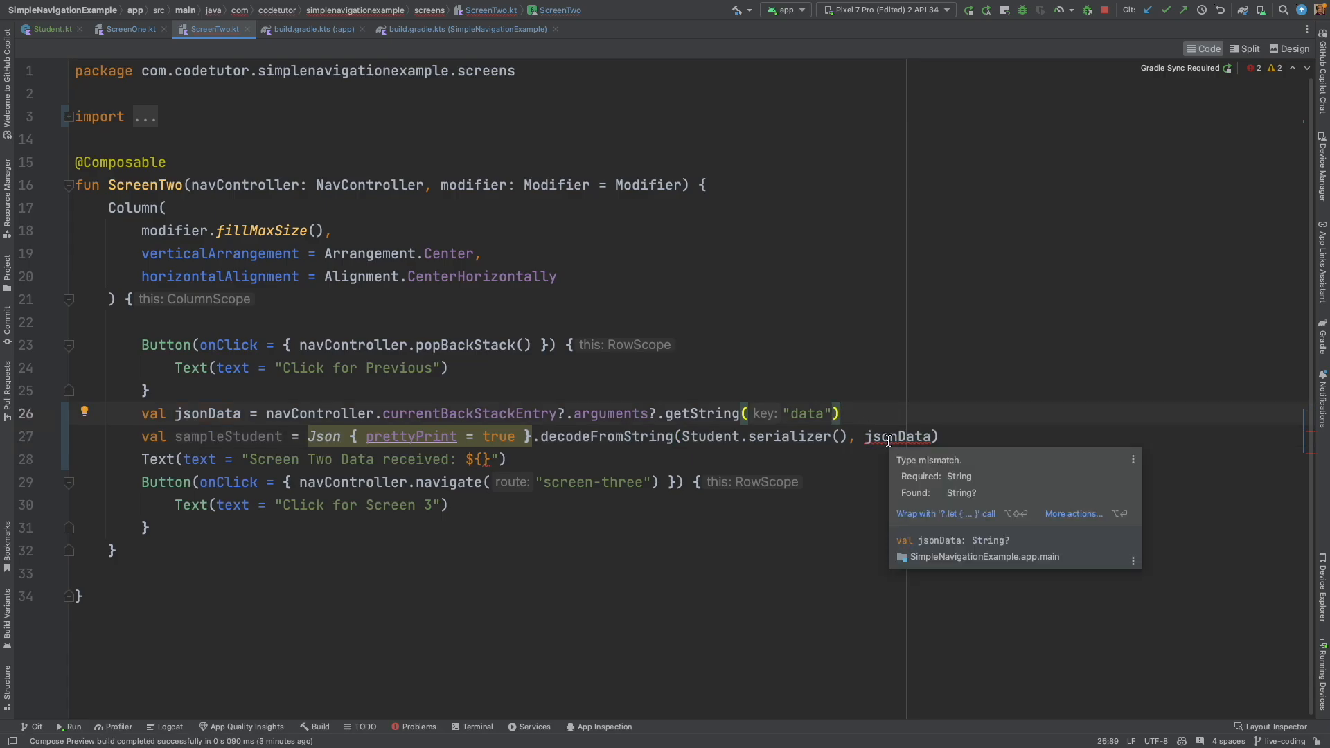
# - Give jsonData a "No Data" fallback and show sampleStudent in the received text
pyautogui.click(840, 413)
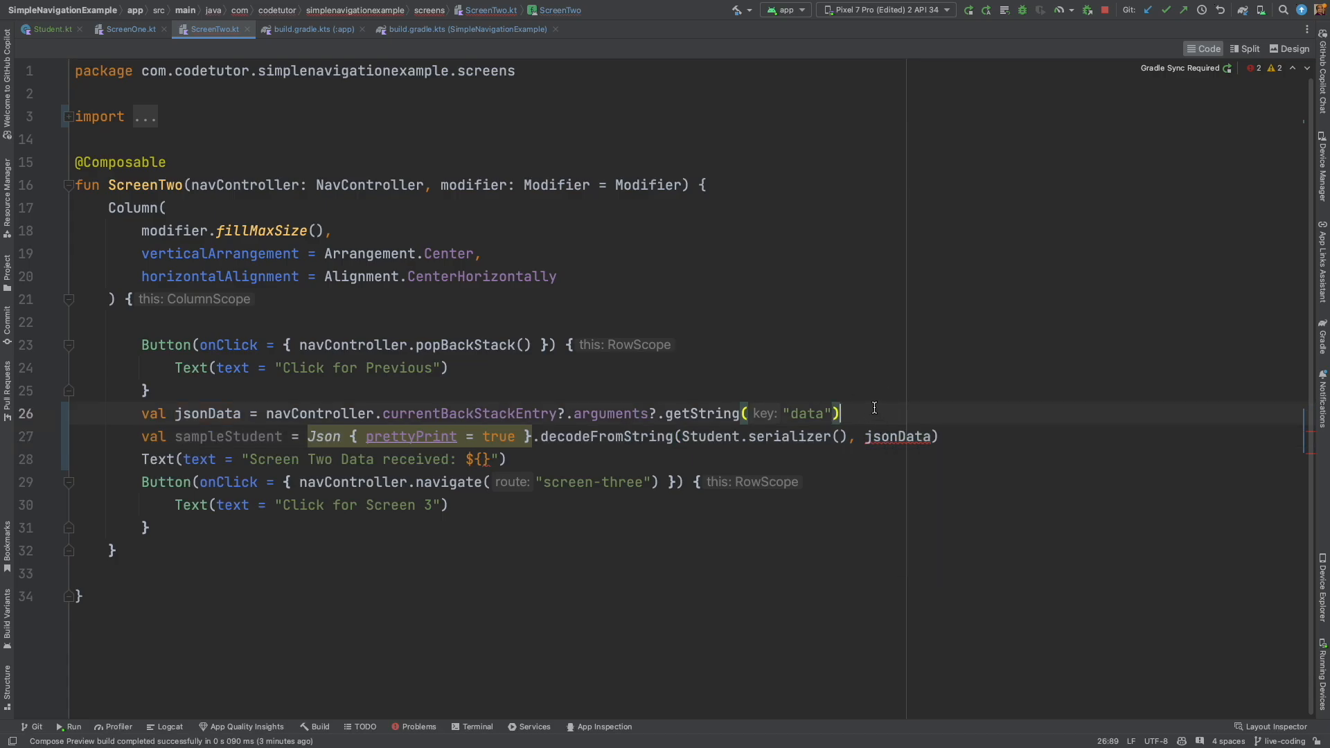
pyautogui.write('?:"Nod"')
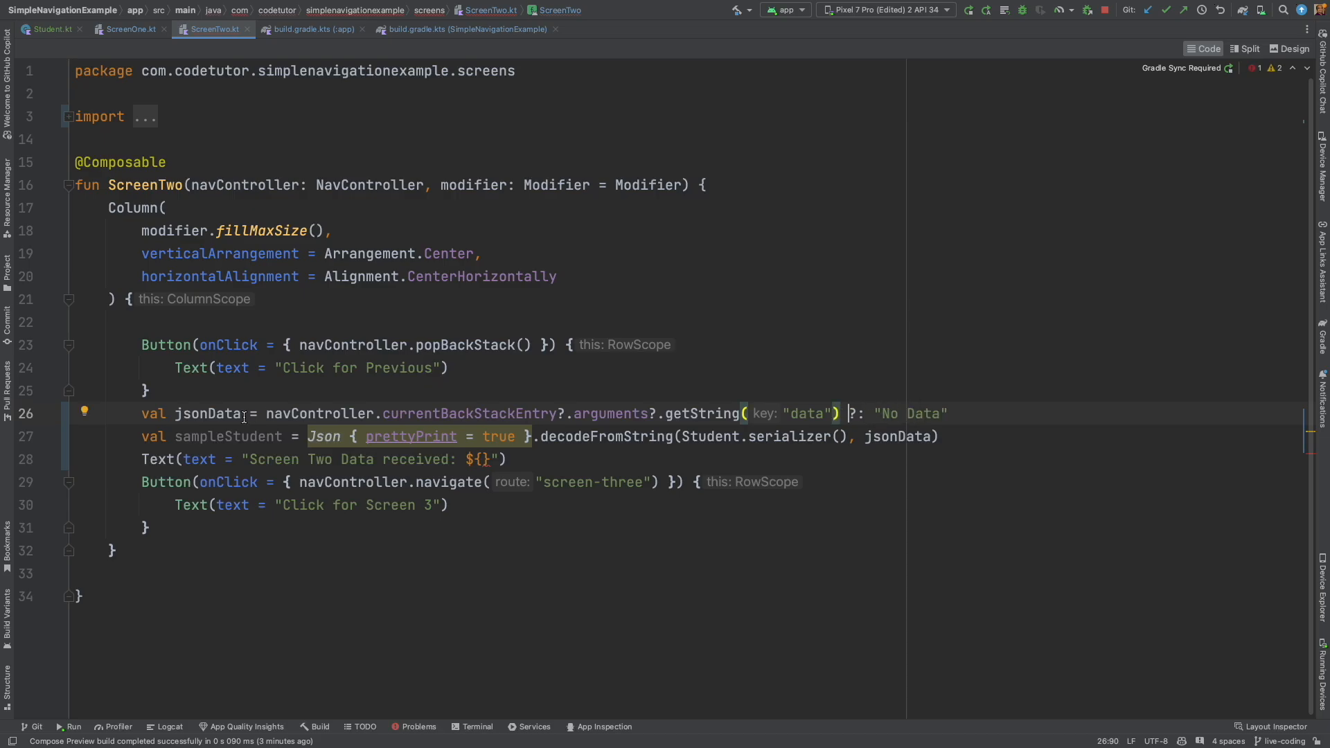
pyautogui.doubleClick(227, 436)
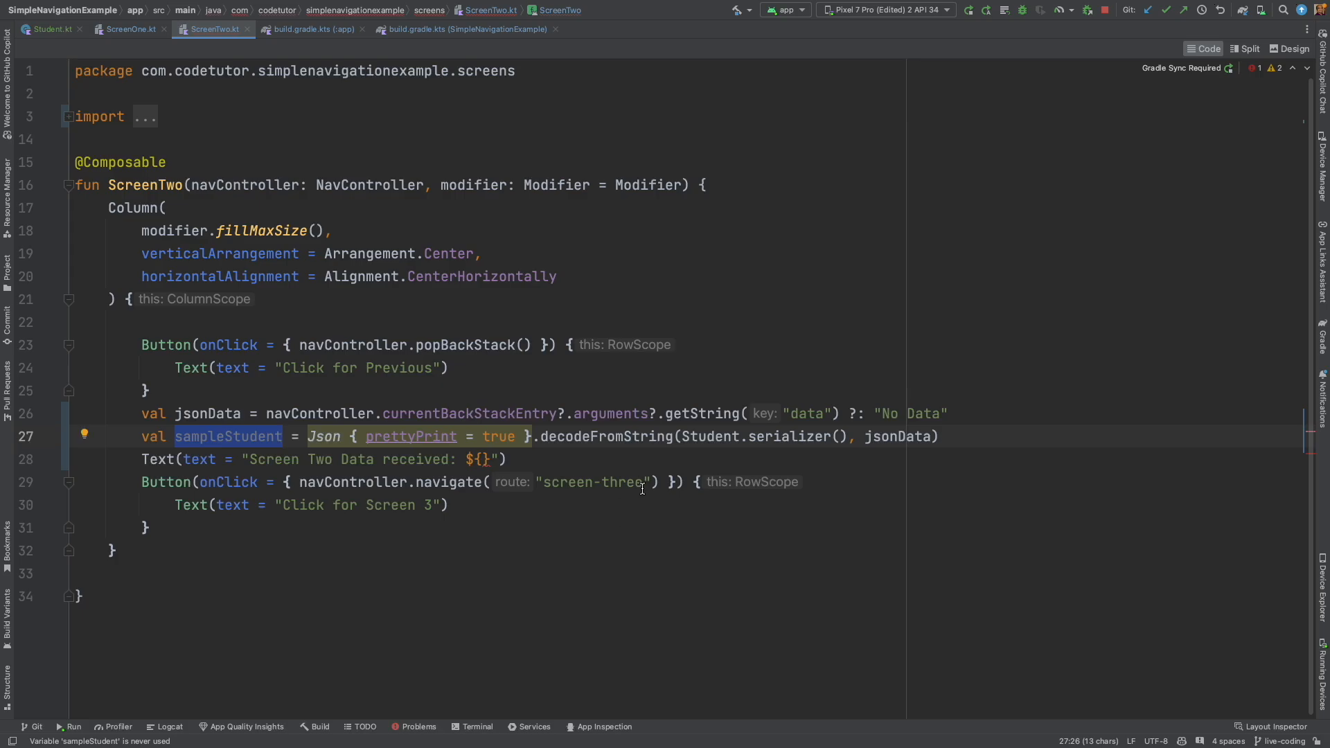
pyautogui.write('sampleStudent')
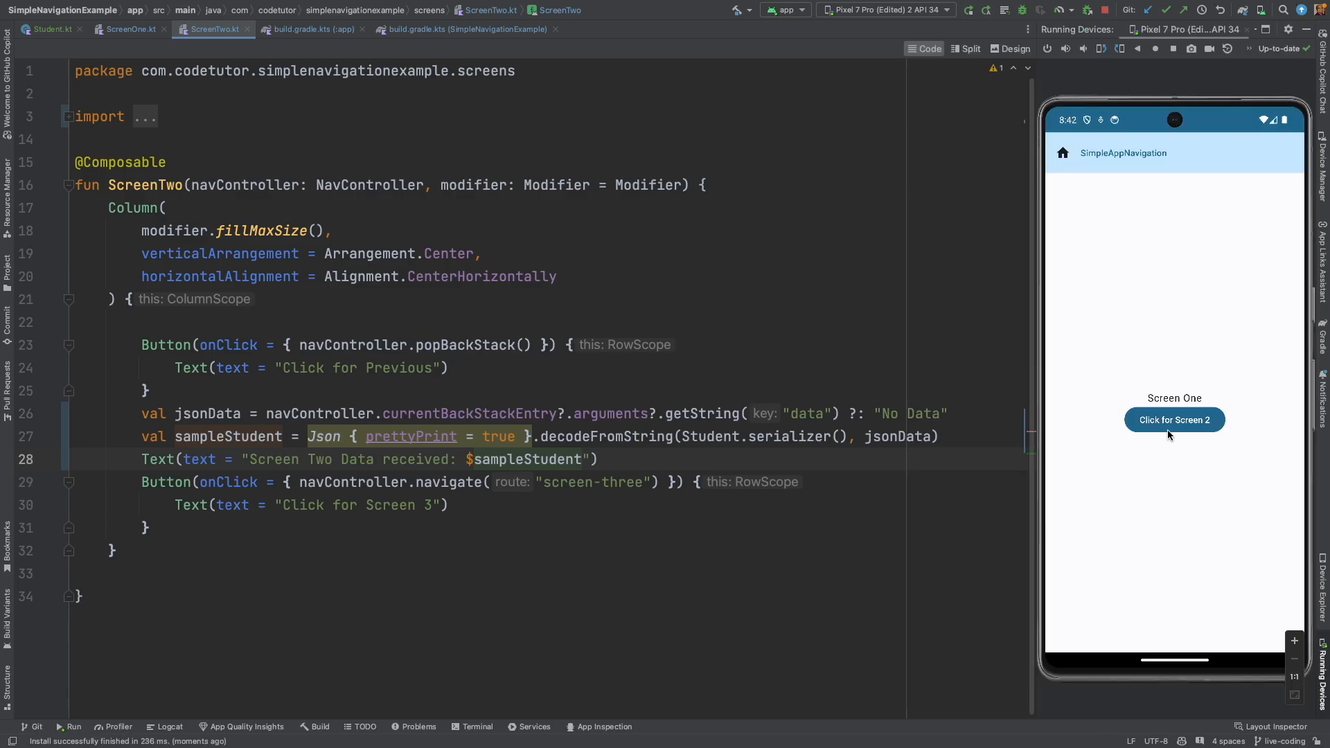
# - Tap 'Click for Screen 2' on the emulator to show the received Student details
pyautogui.click(1173, 418)
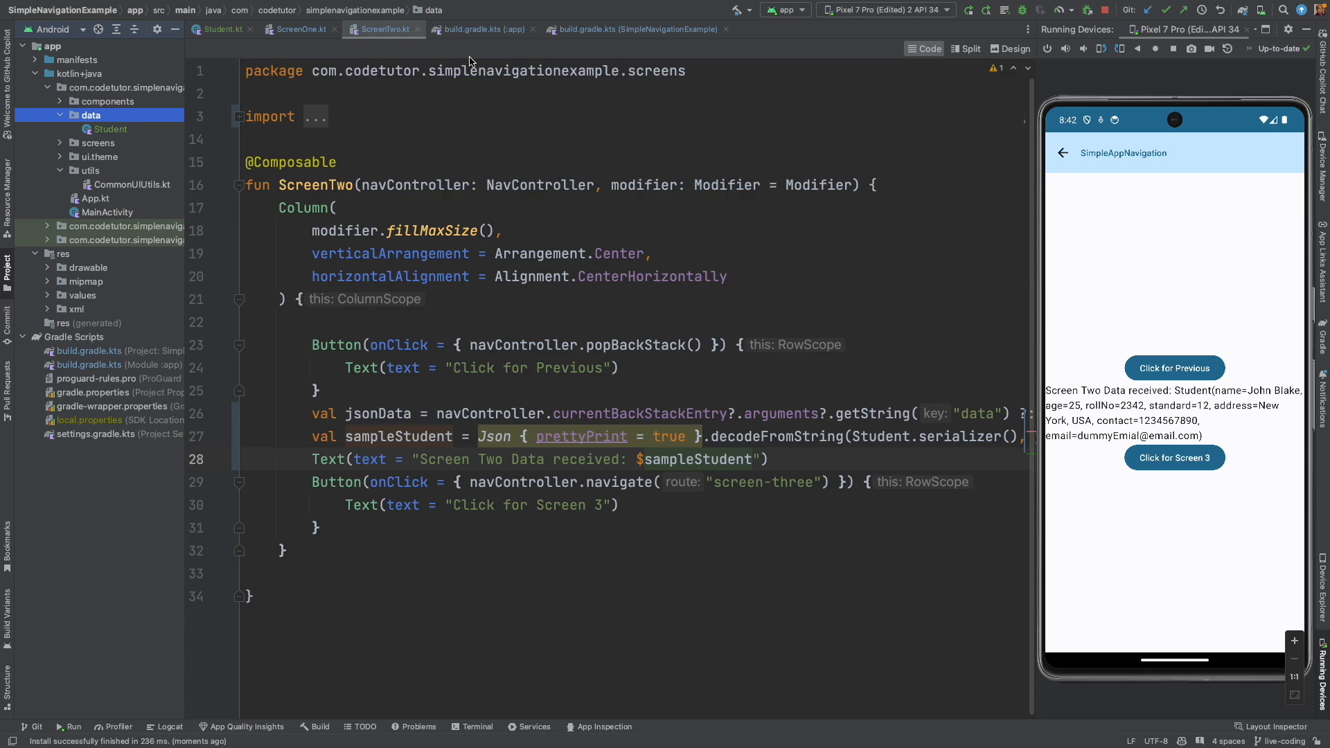
# - Open CommonUIUtils.kt and highlight the ScreenTwo call in the screen-two/{data} route
pyautogui.click(303, 29)
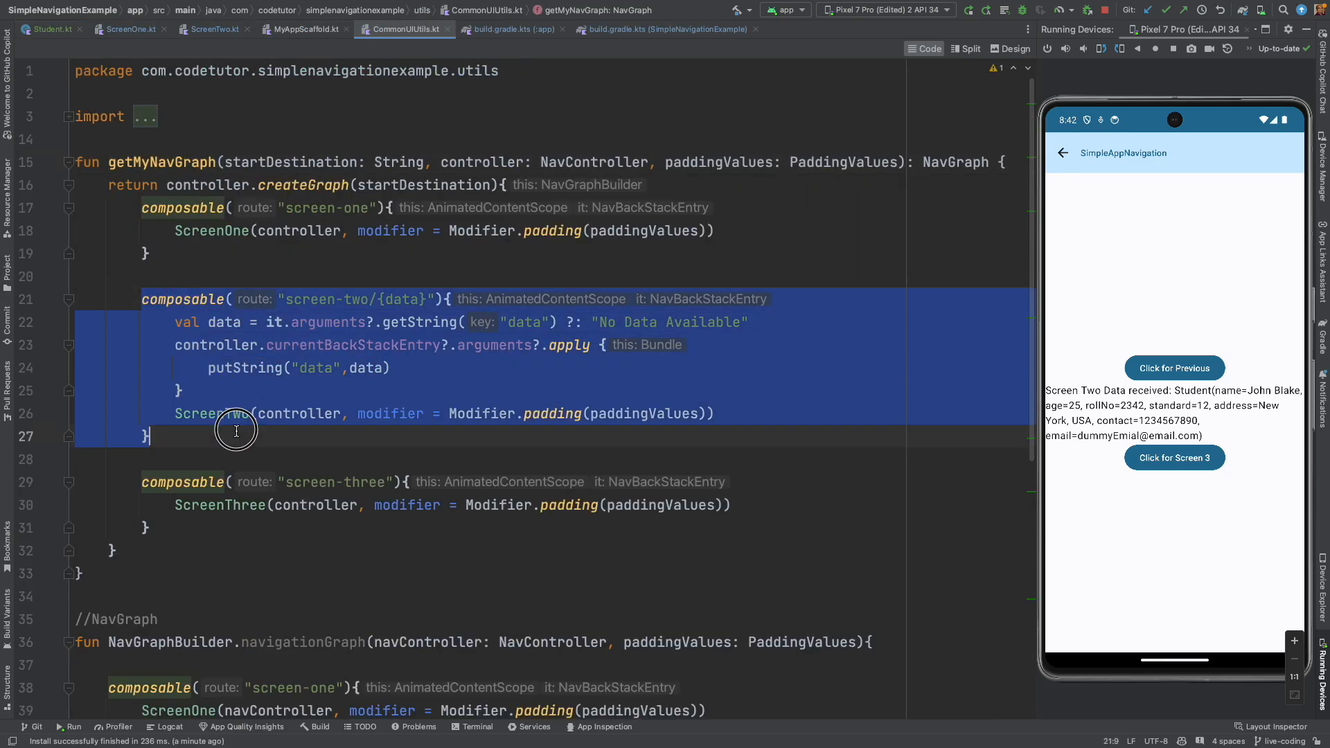
pyautogui.click(237, 437)
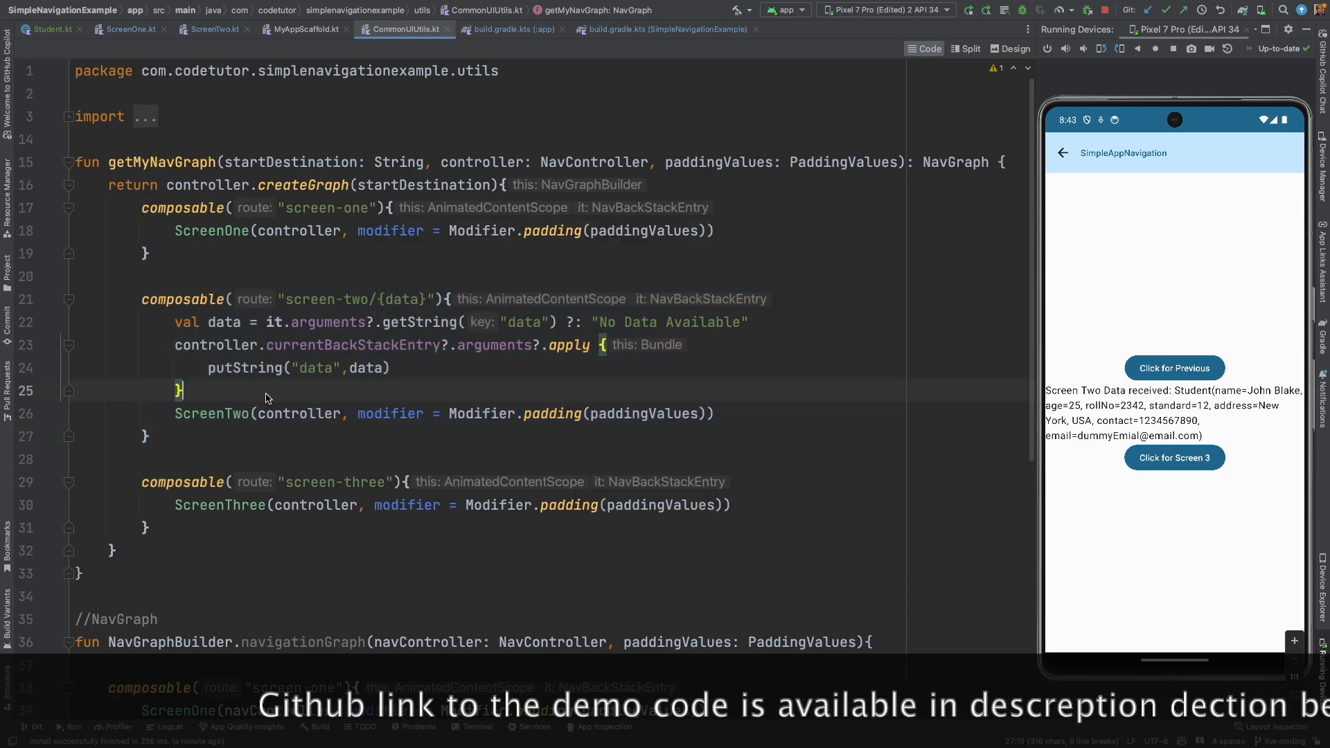
pyautogui.doubleClick(210, 412)
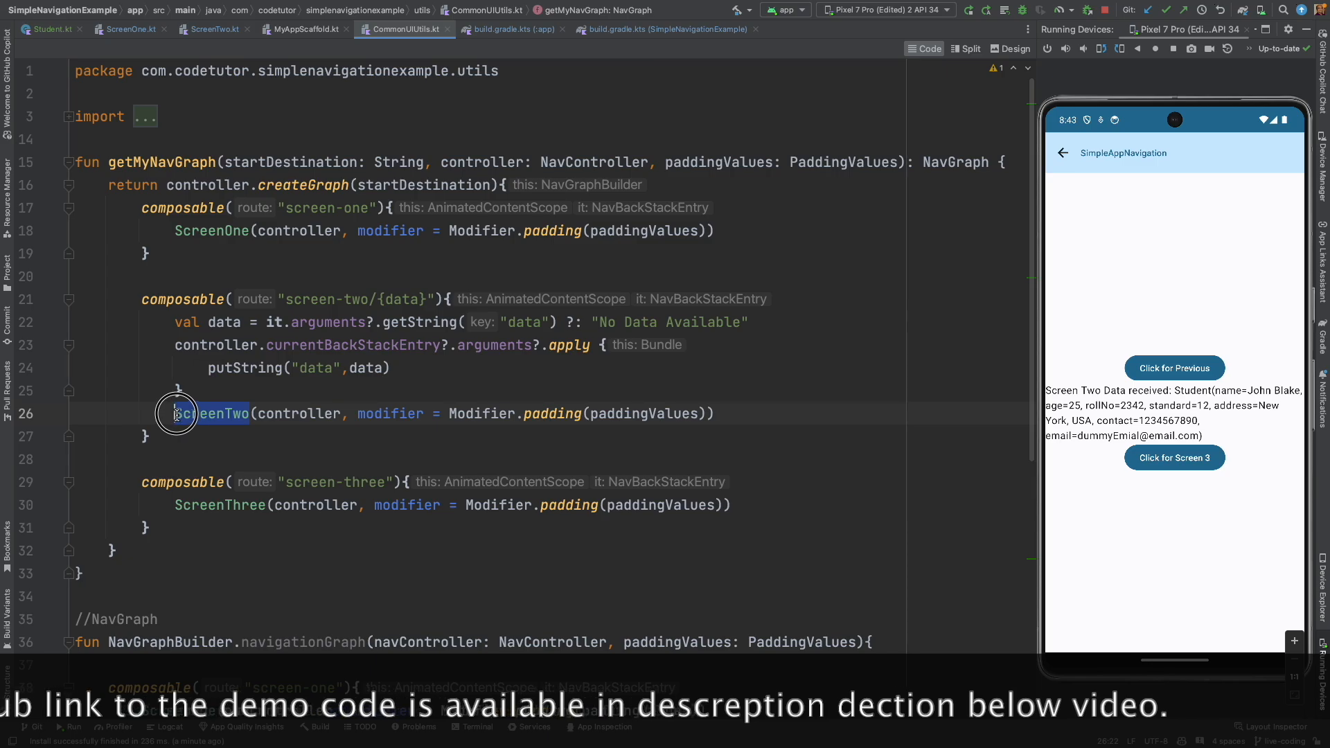